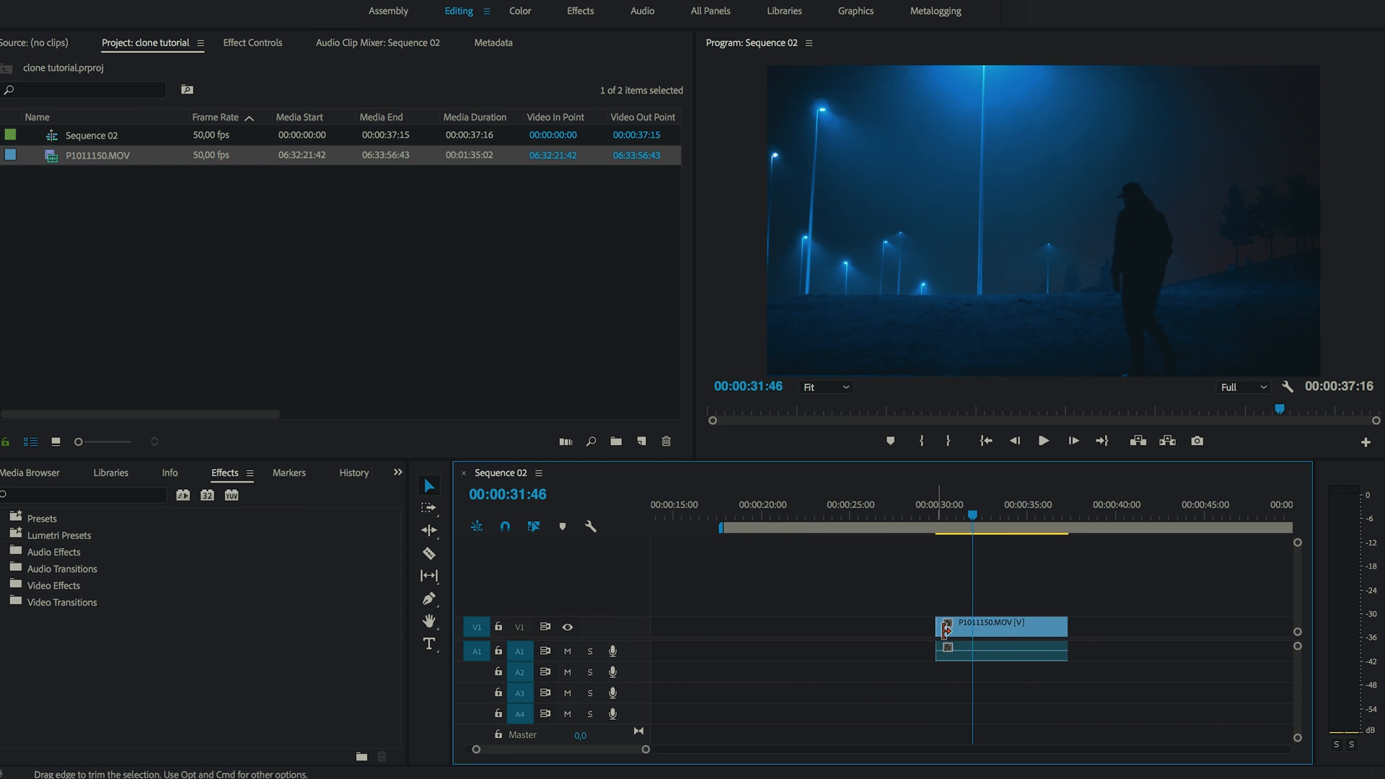
Scrub to 00:00:35:12, the frame with the man standing left of centre.
drag(969, 515, 981, 515)
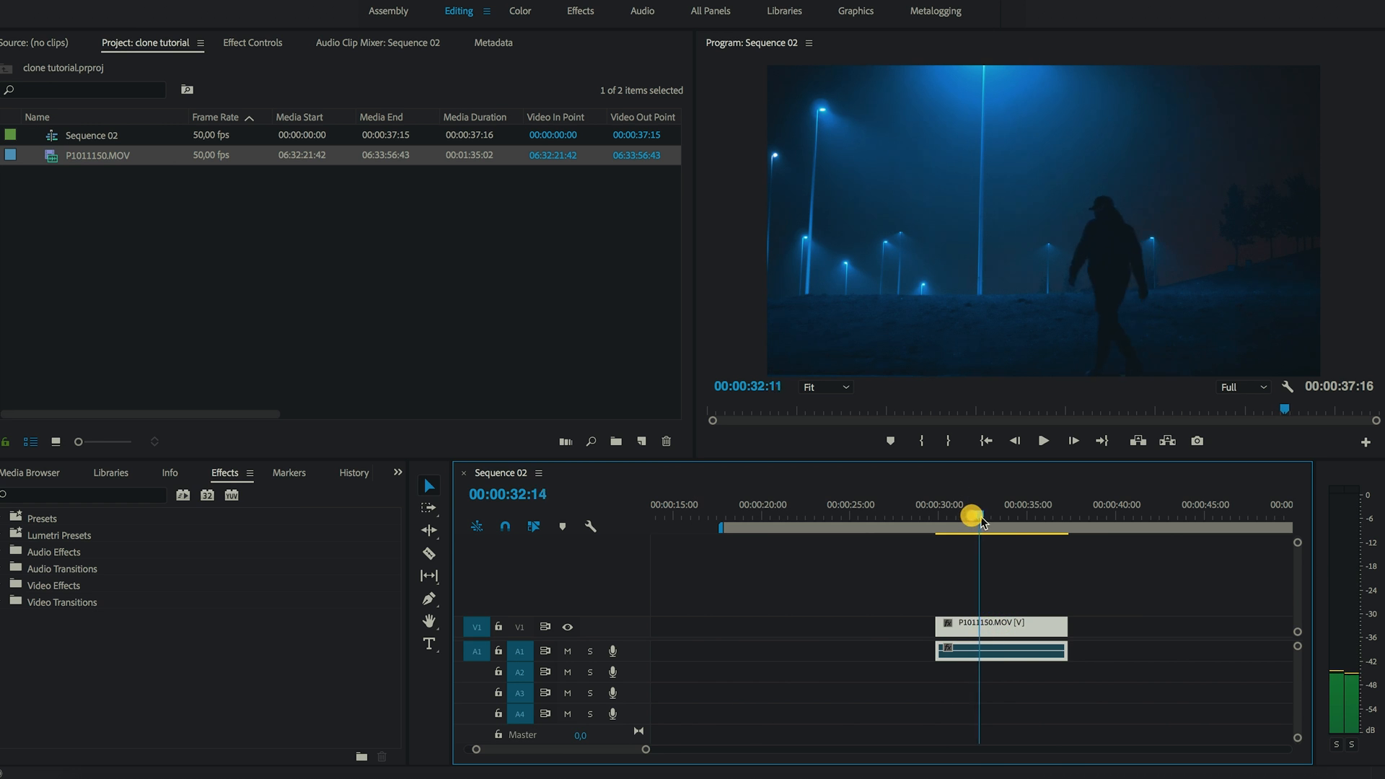
drag(971, 517, 1023, 516)
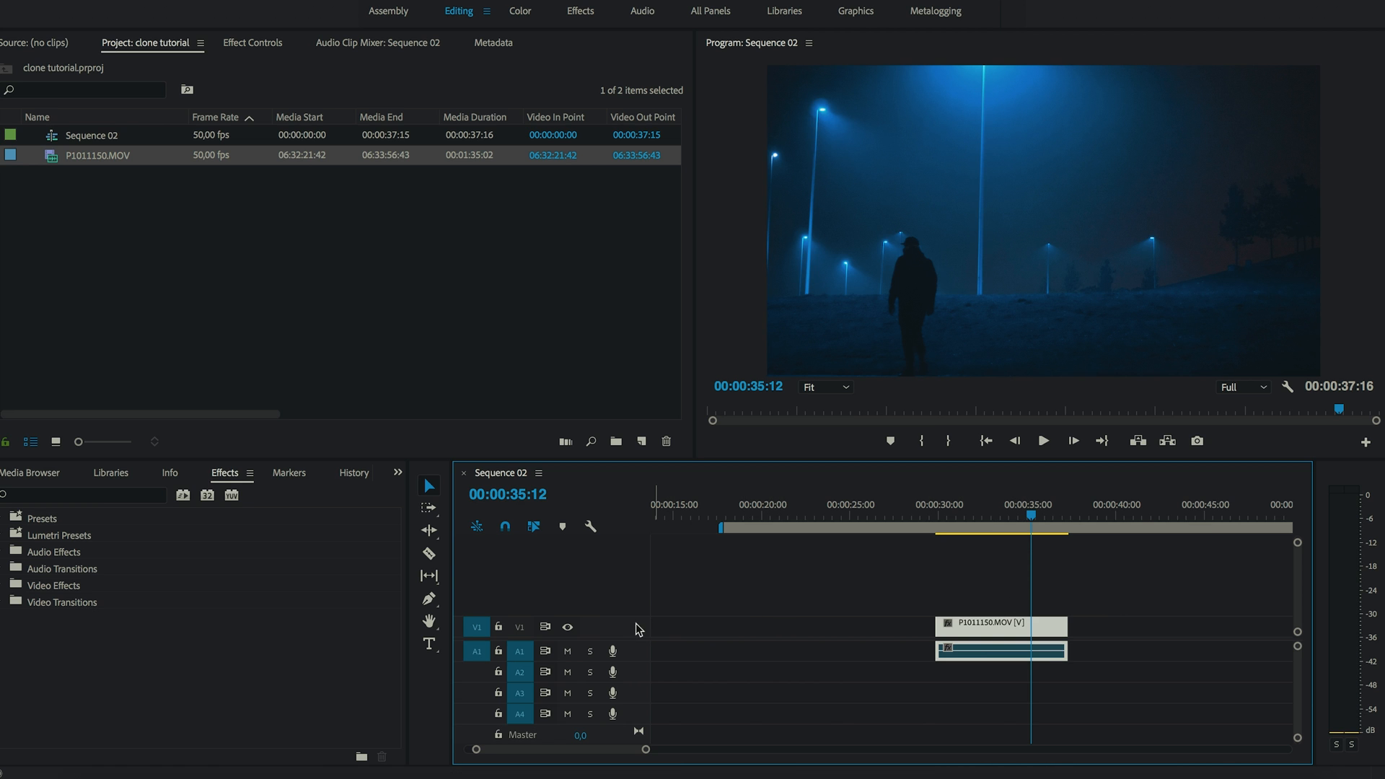
mouse_move(619, 633)
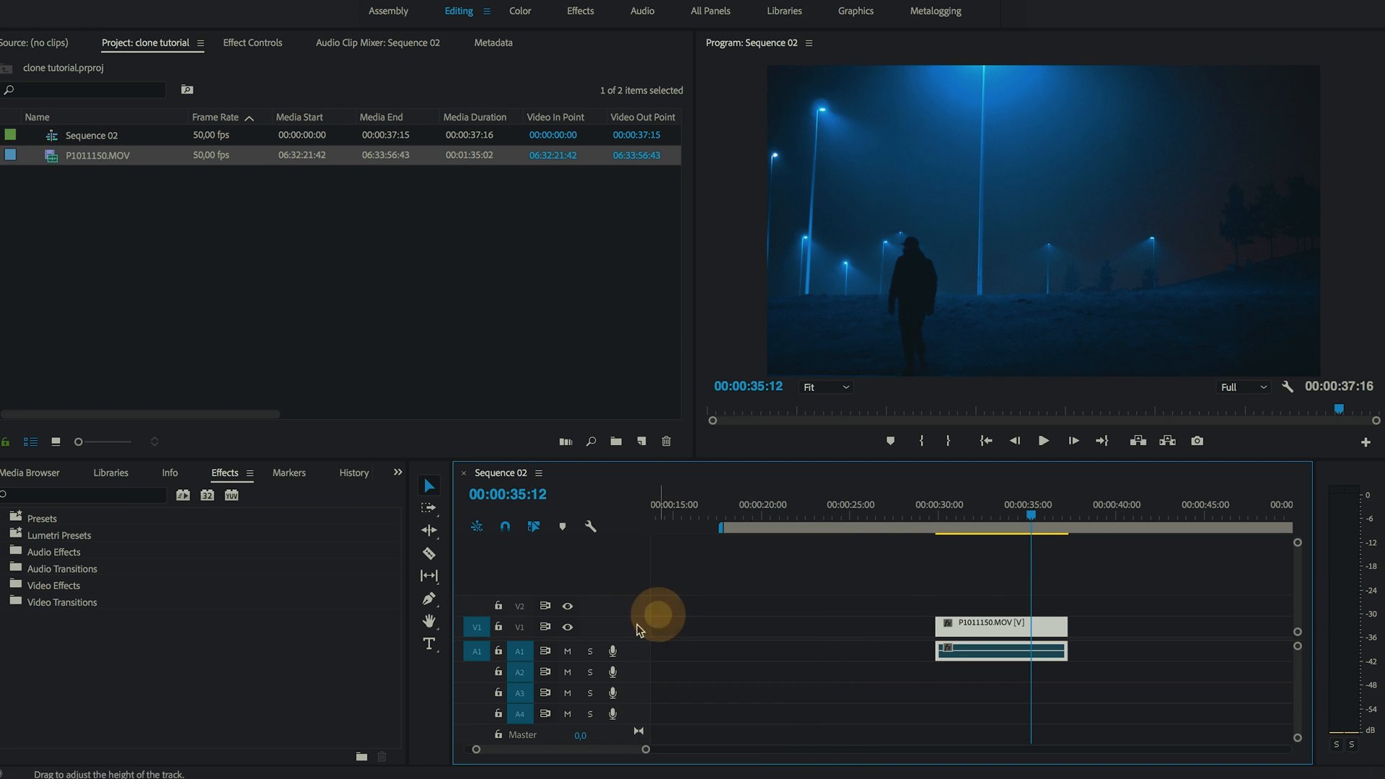
Add another video track and unlink the walking clip's video from its audio.
right_click(618, 627)
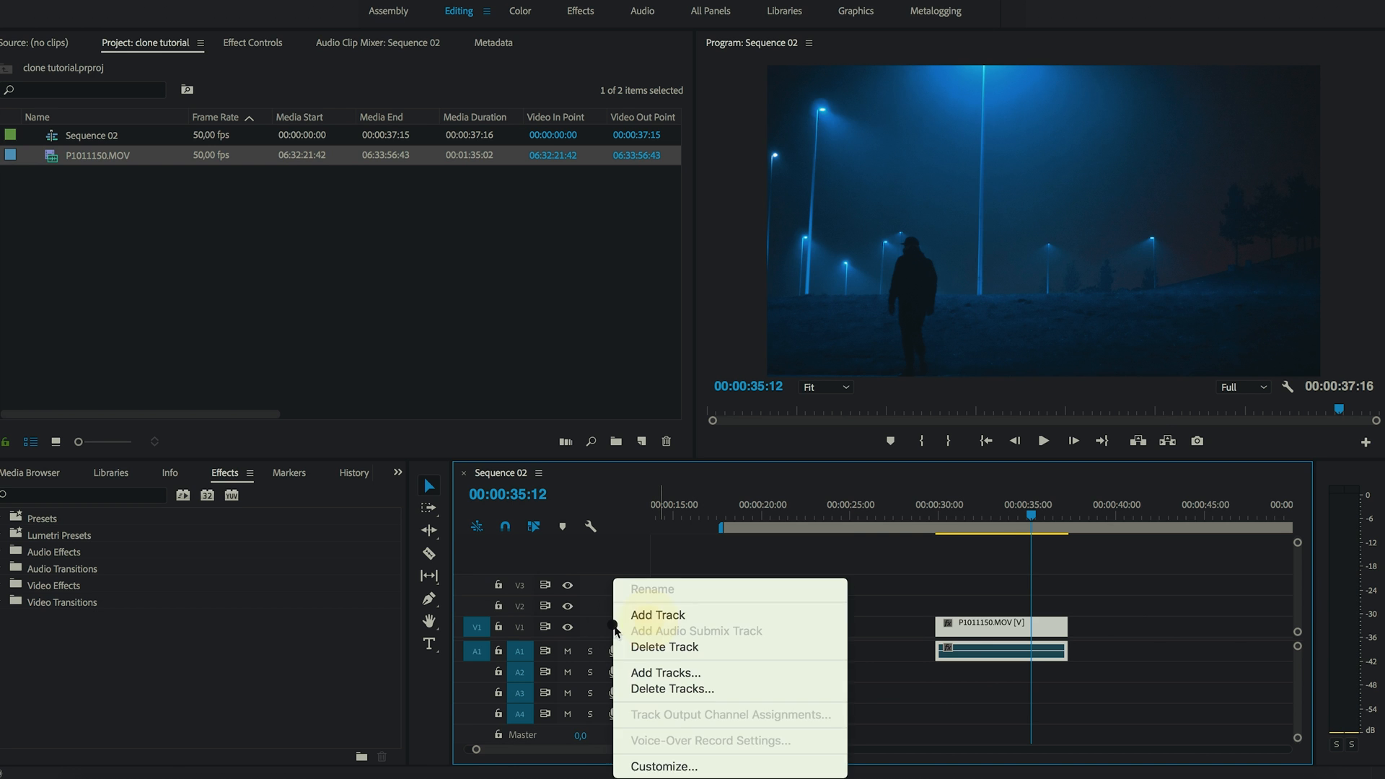
click(658, 614)
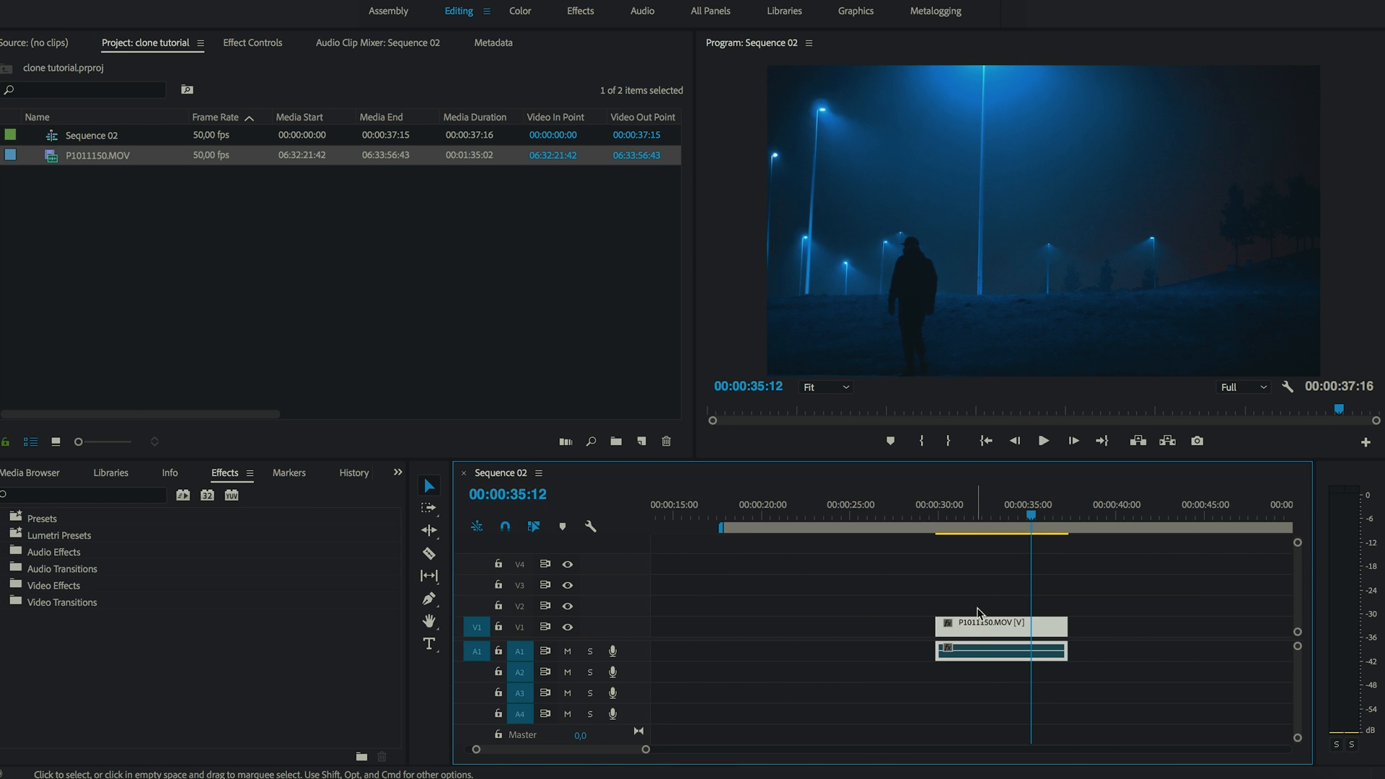
mouse_move(985, 631)
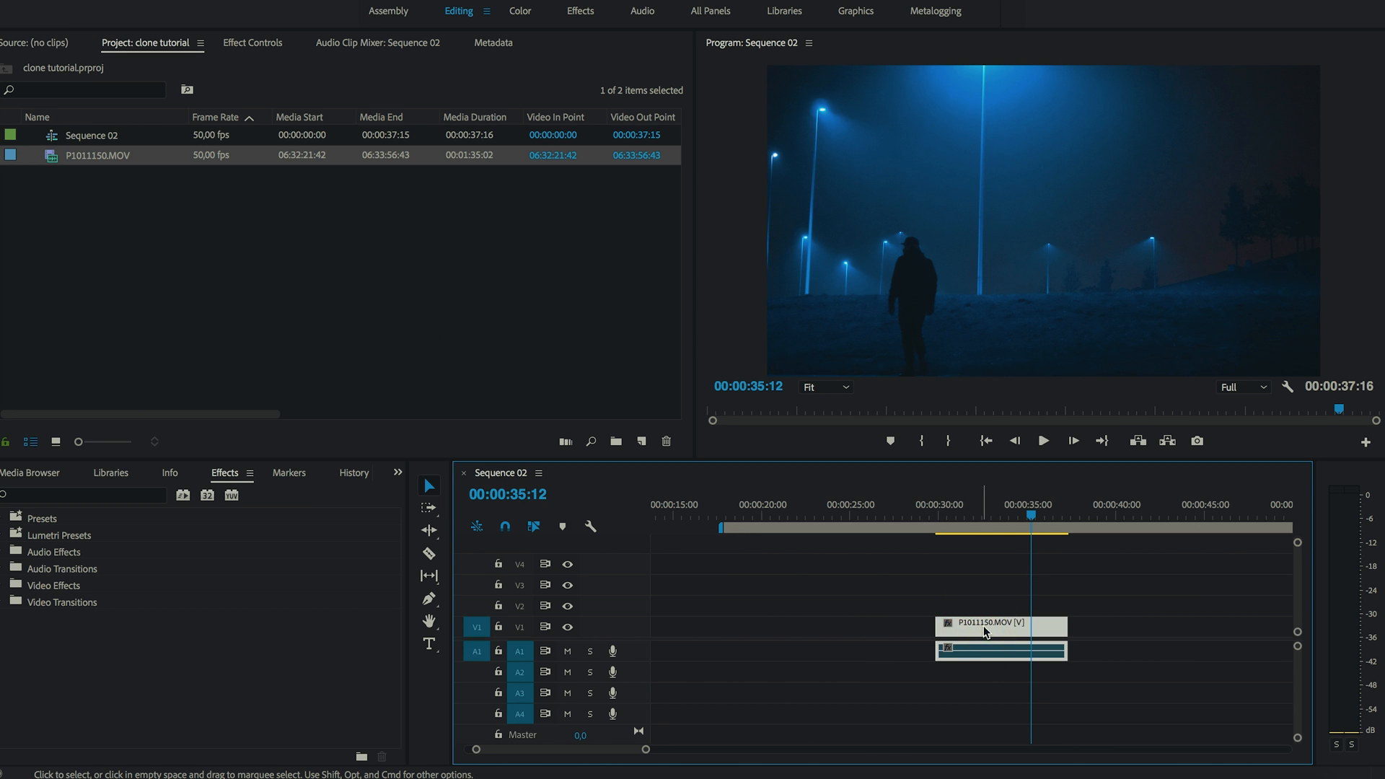
right_click(984, 631)
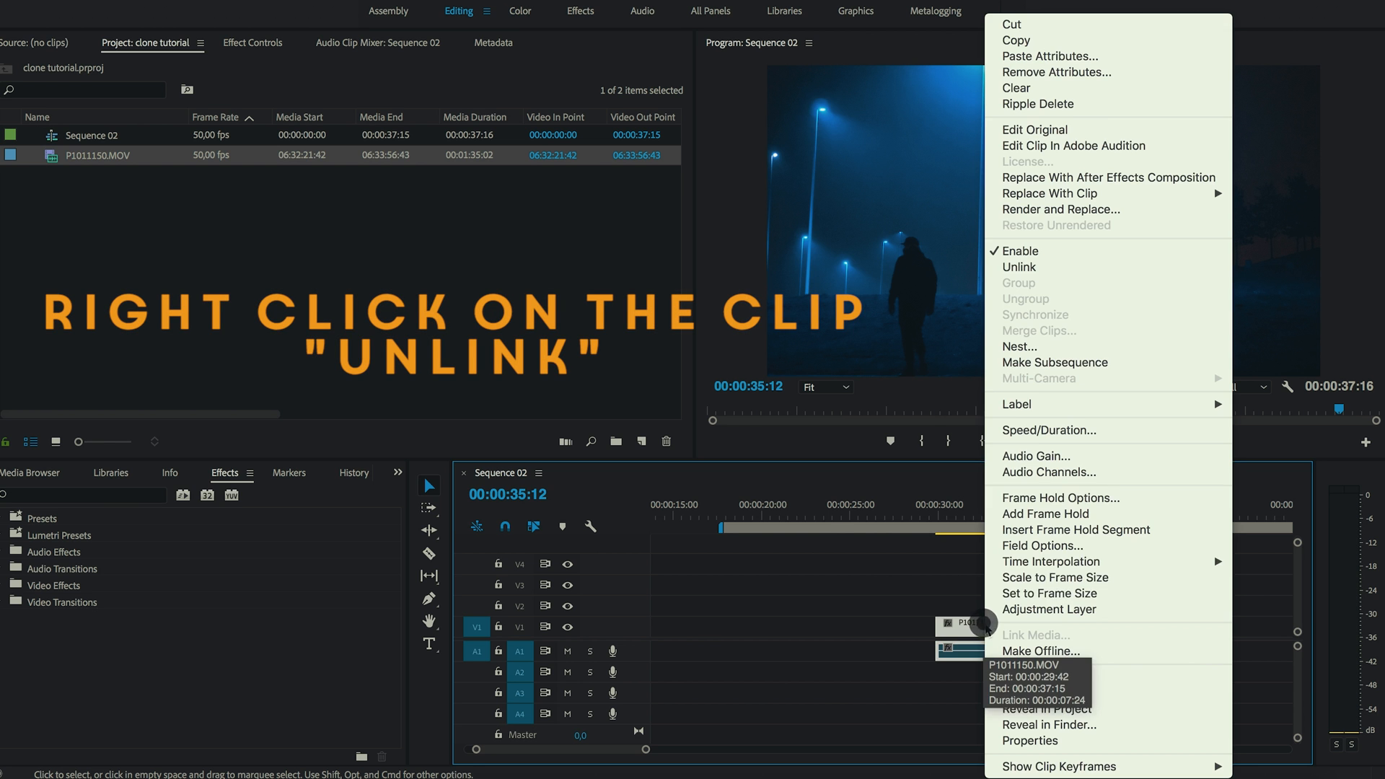
click(1017, 267)
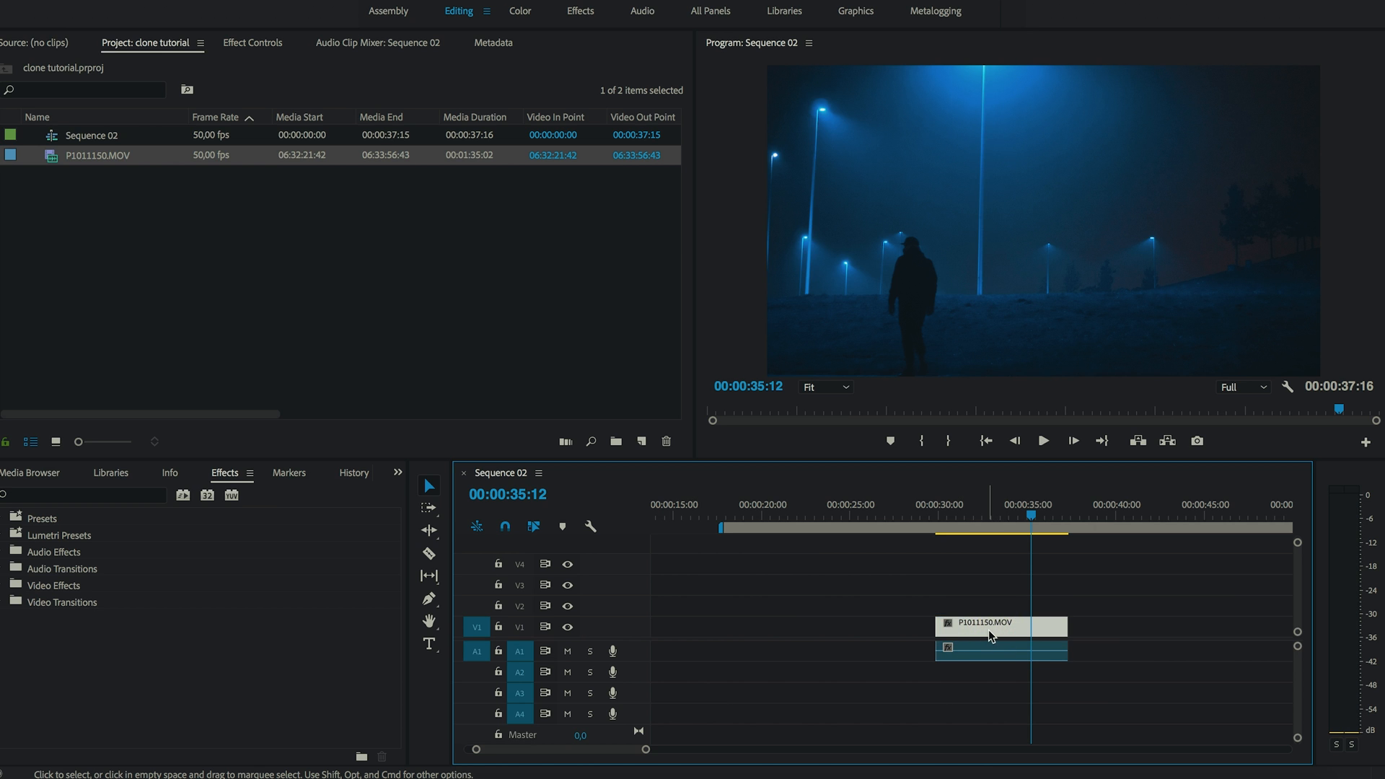
mouse_move(989, 636)
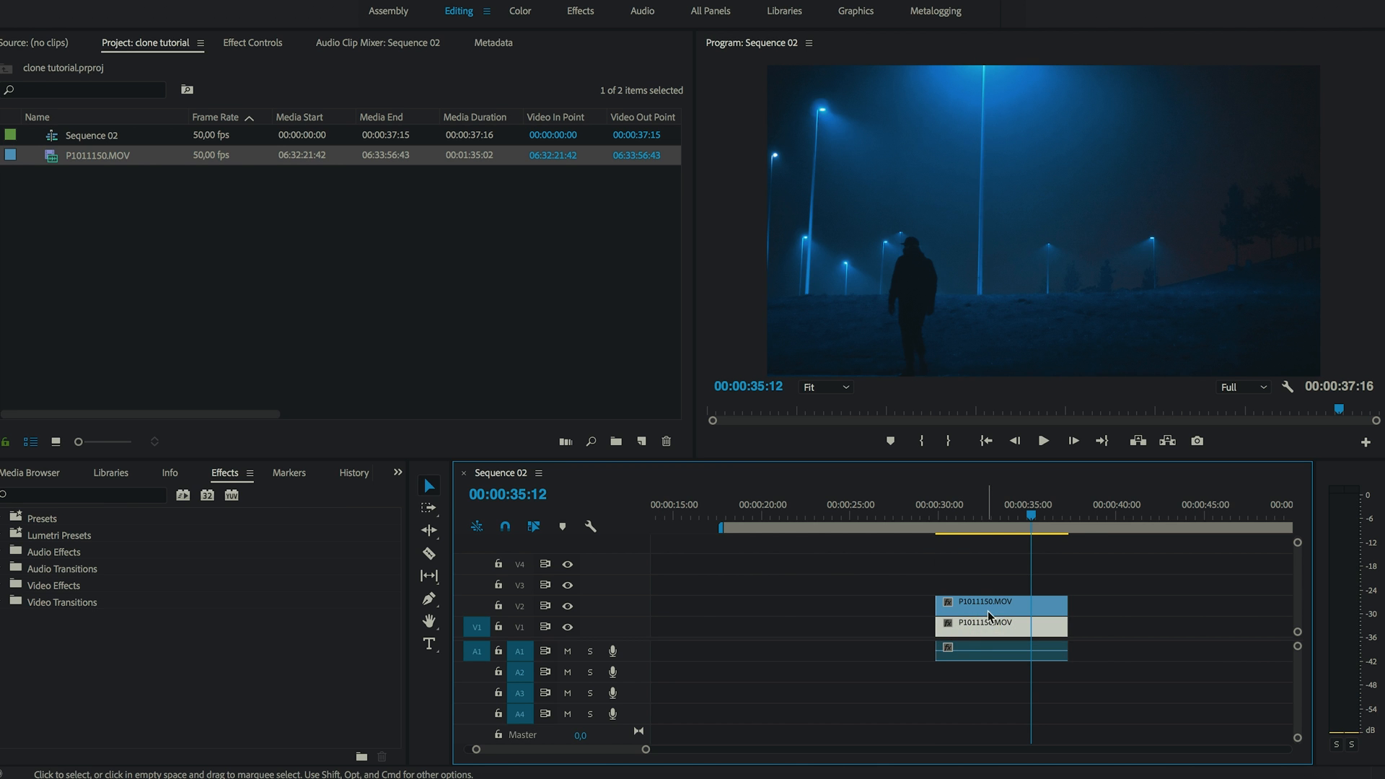
Apply Brightness & Contrast to the top copy and set its brightness to 42.
click(999, 623)
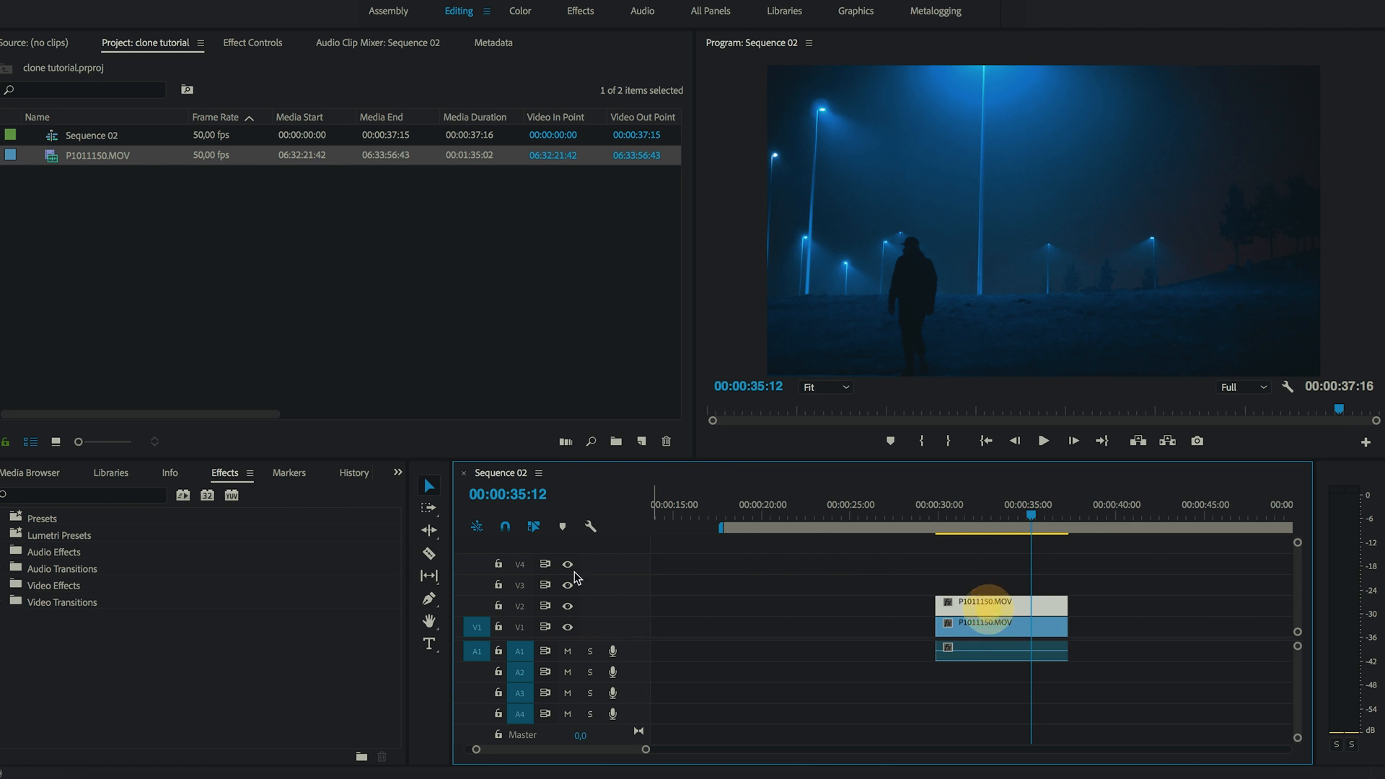
text(brigh)
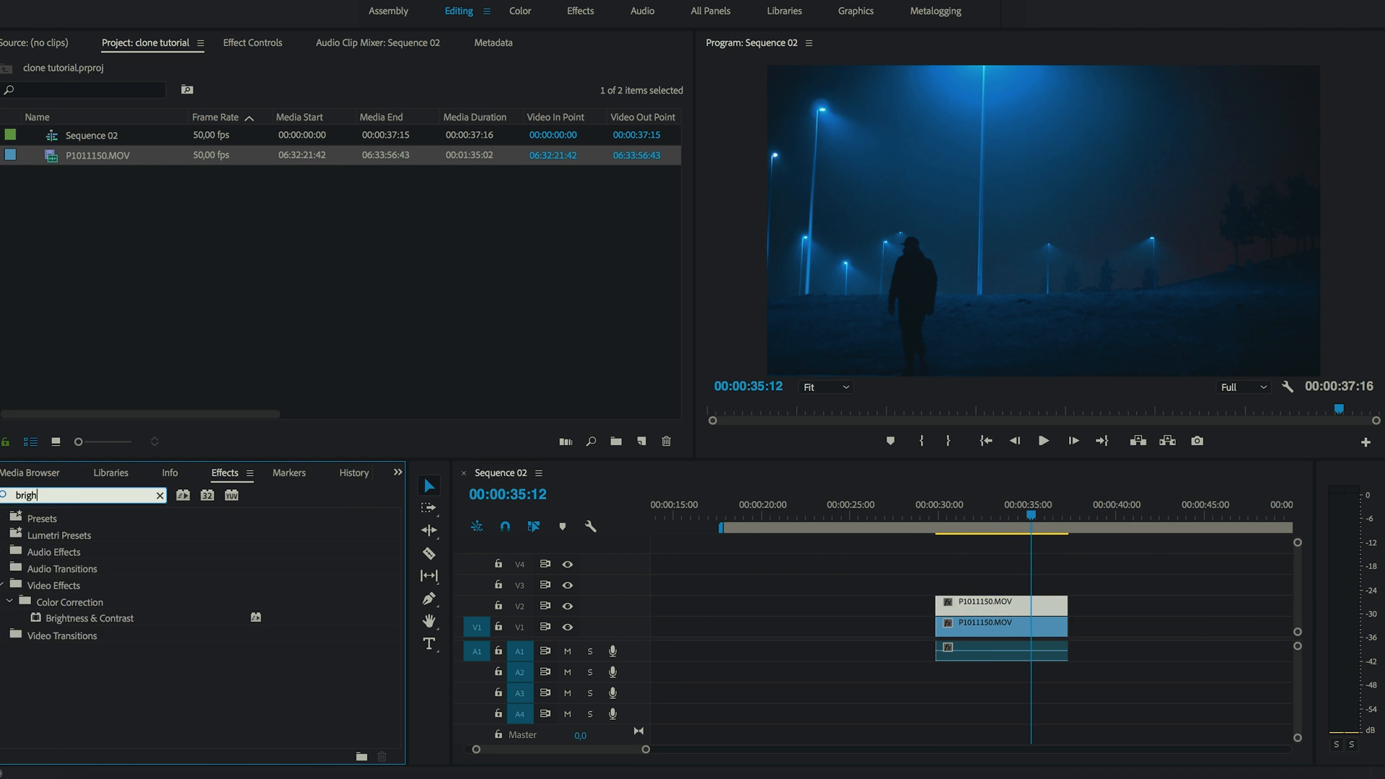
click(88, 617)
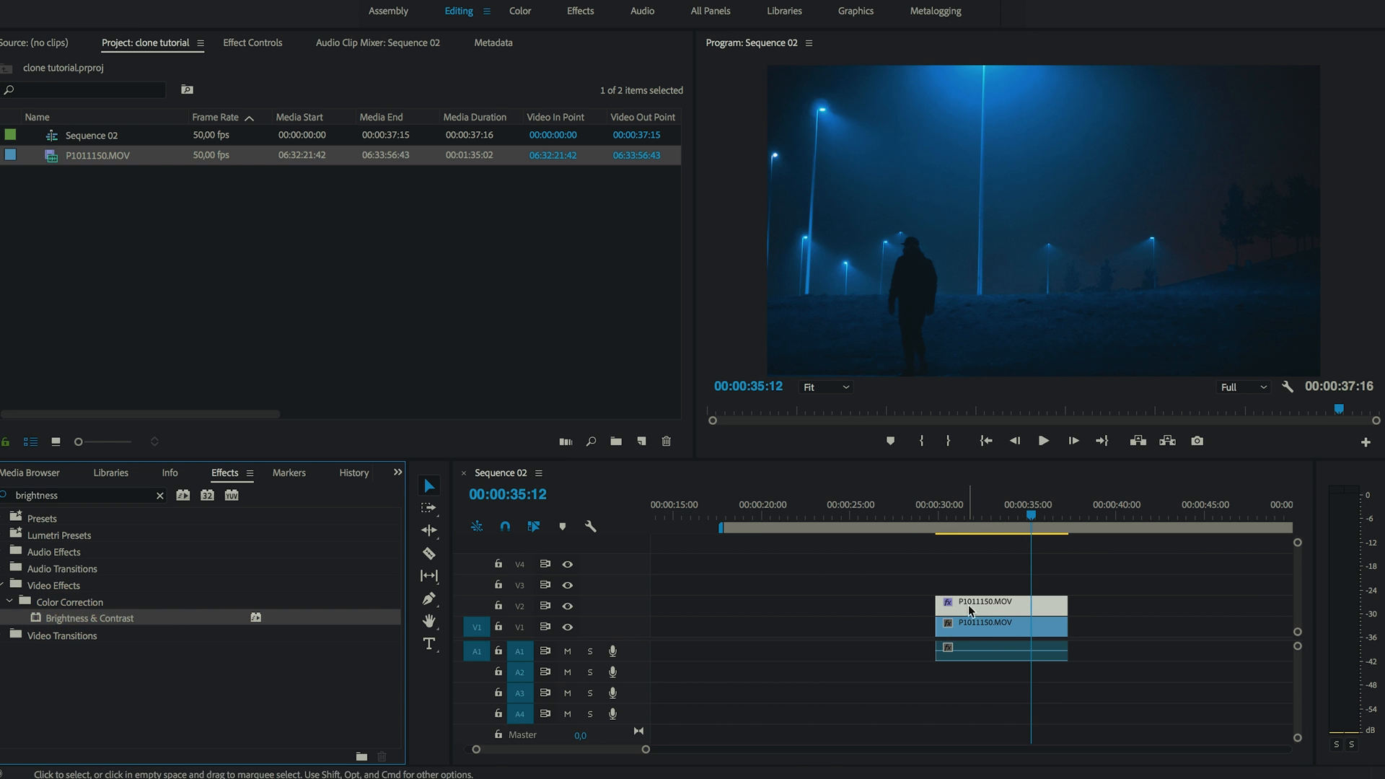
click(251, 42)
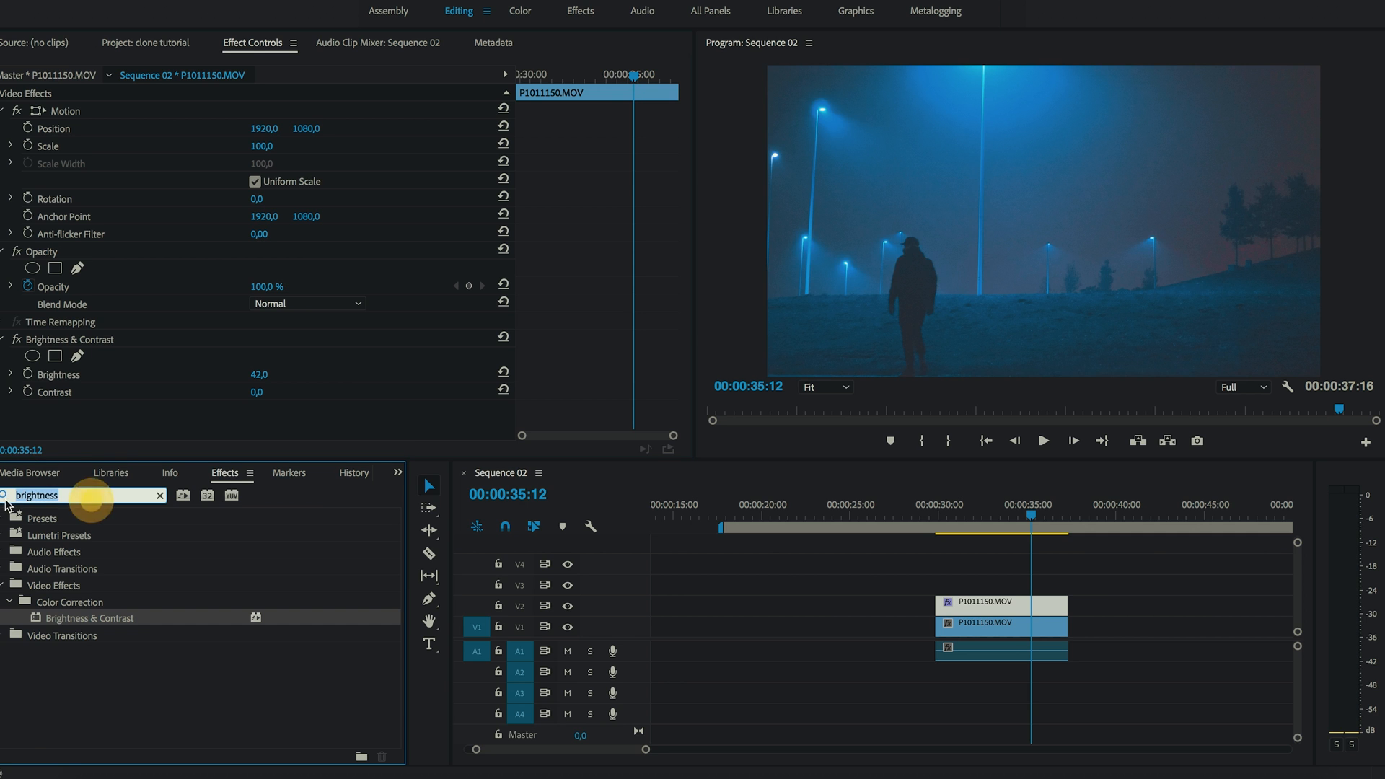
Apply a Crop effect to the V2 copy and shift it later on the timeline.
text(c)
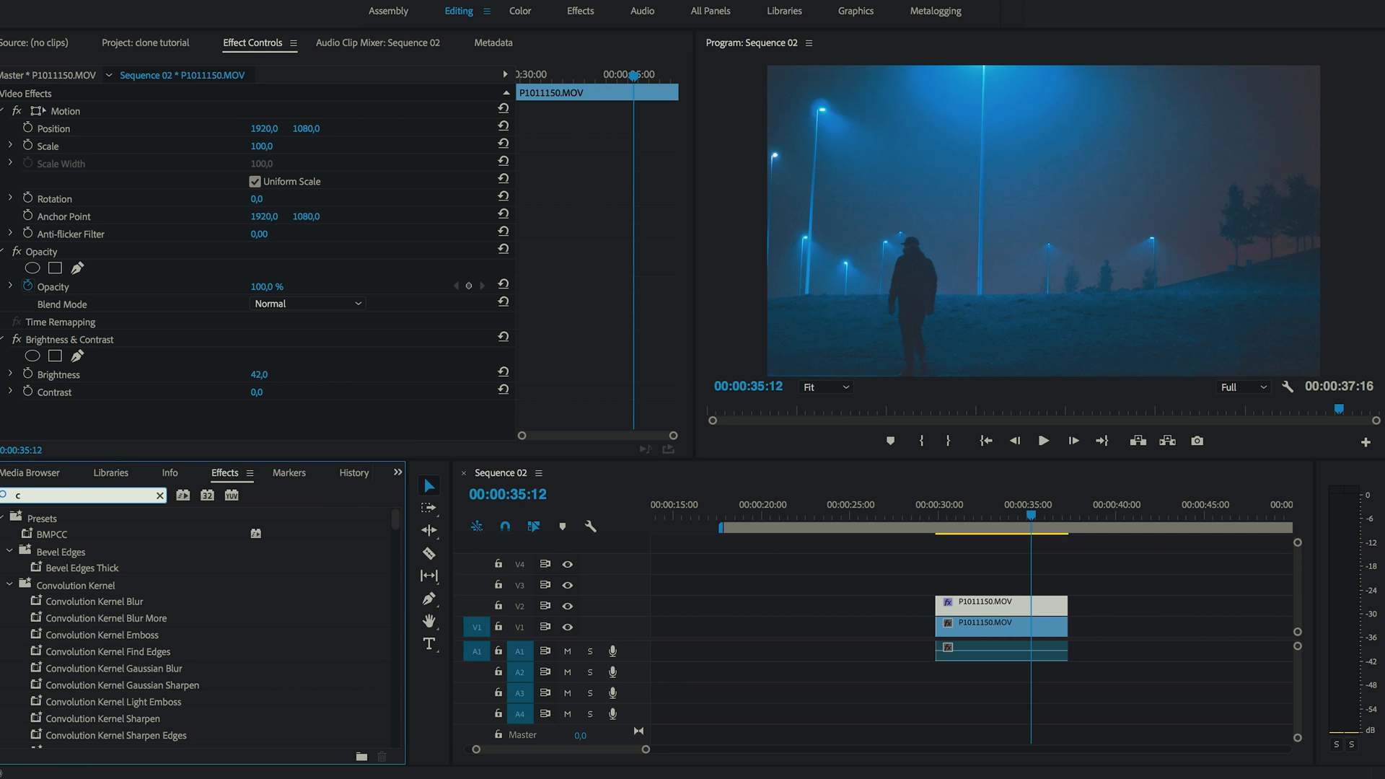
text(crop)
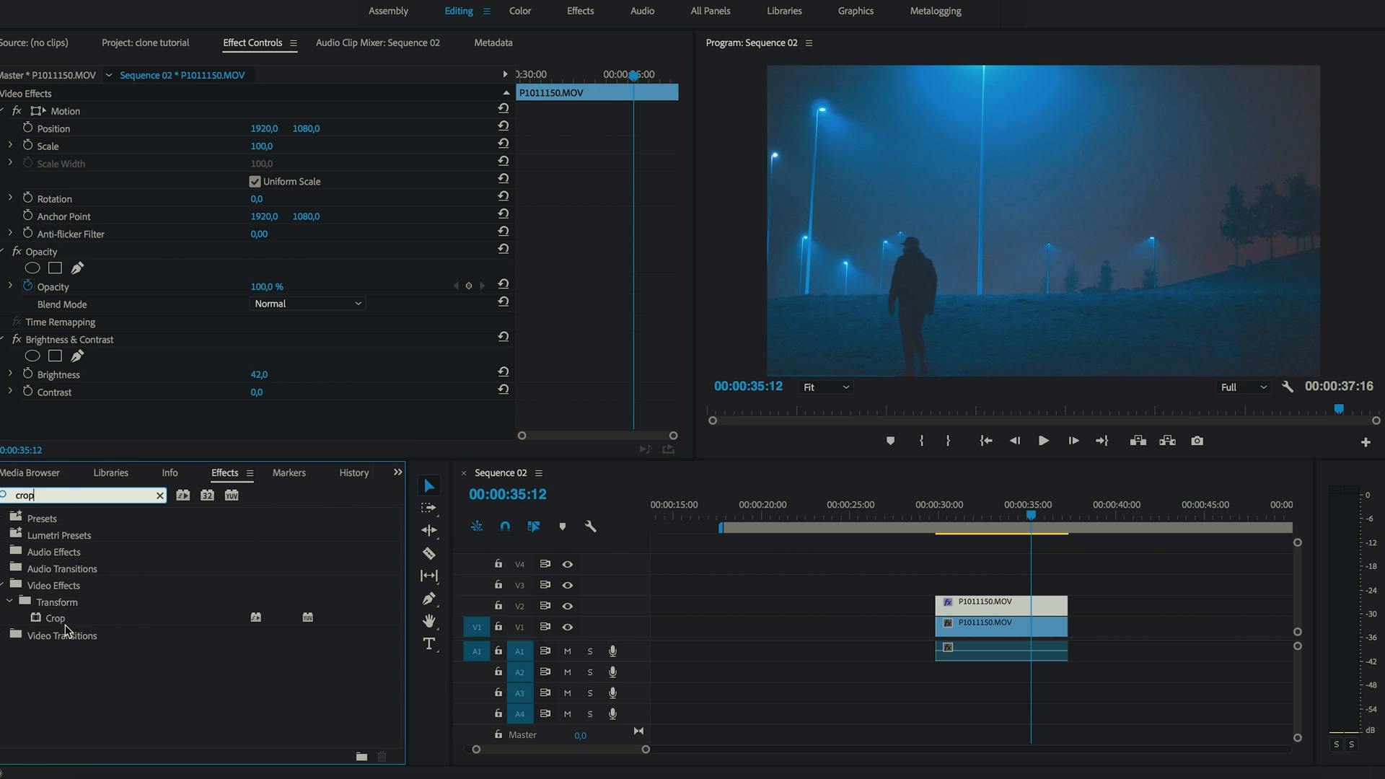
drag(53, 617, 990, 614)
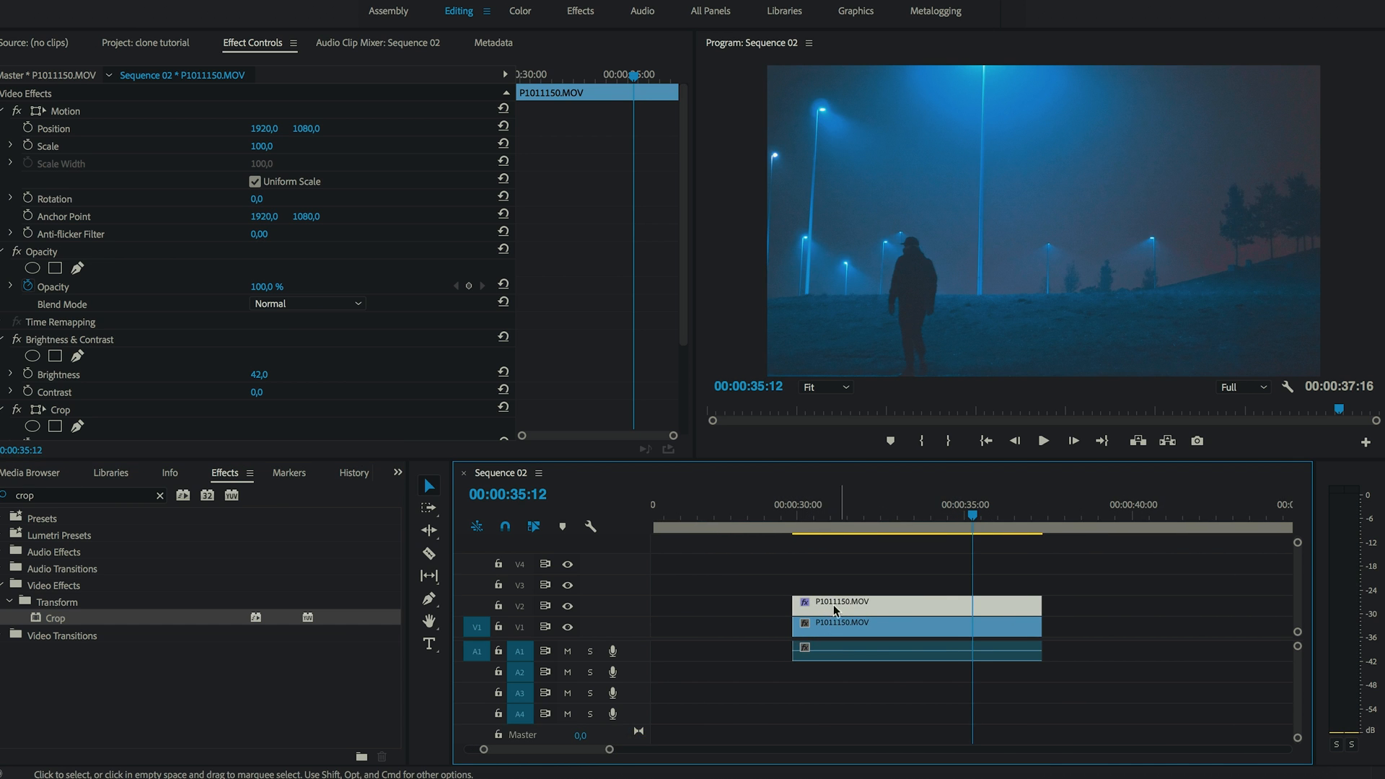
drag(835, 609, 865, 614)
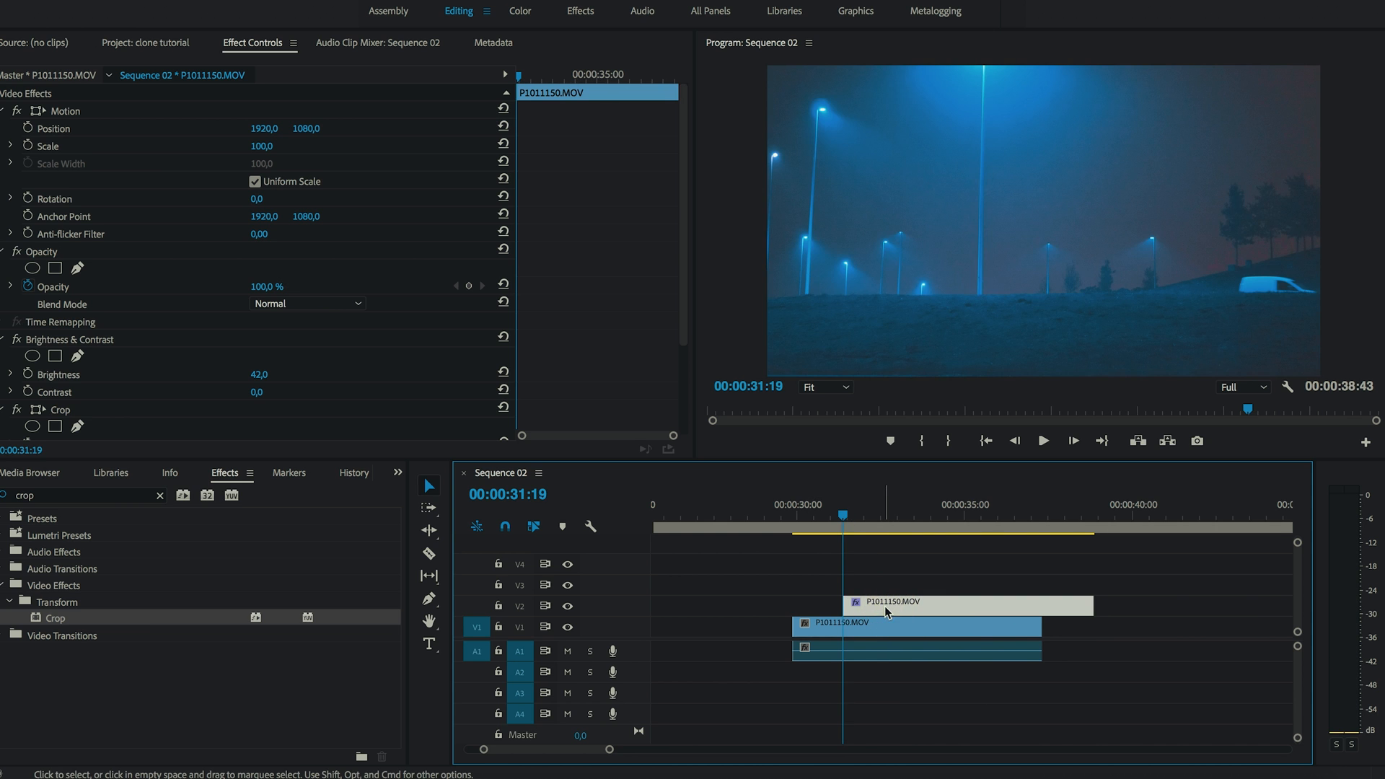
Scroll Effect Controls down to the Crop settings of the top copy.
scroll(down, 3)
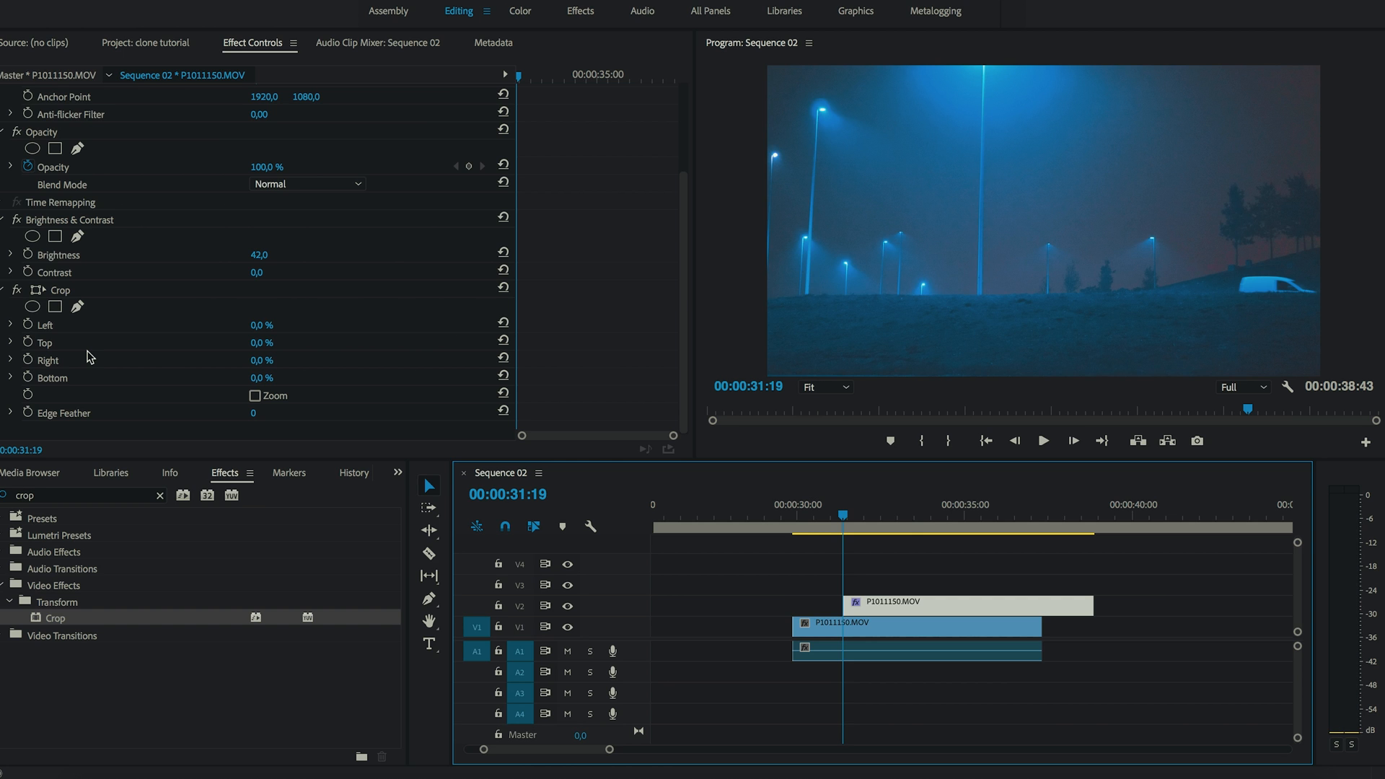
mouse_move(170, 358)
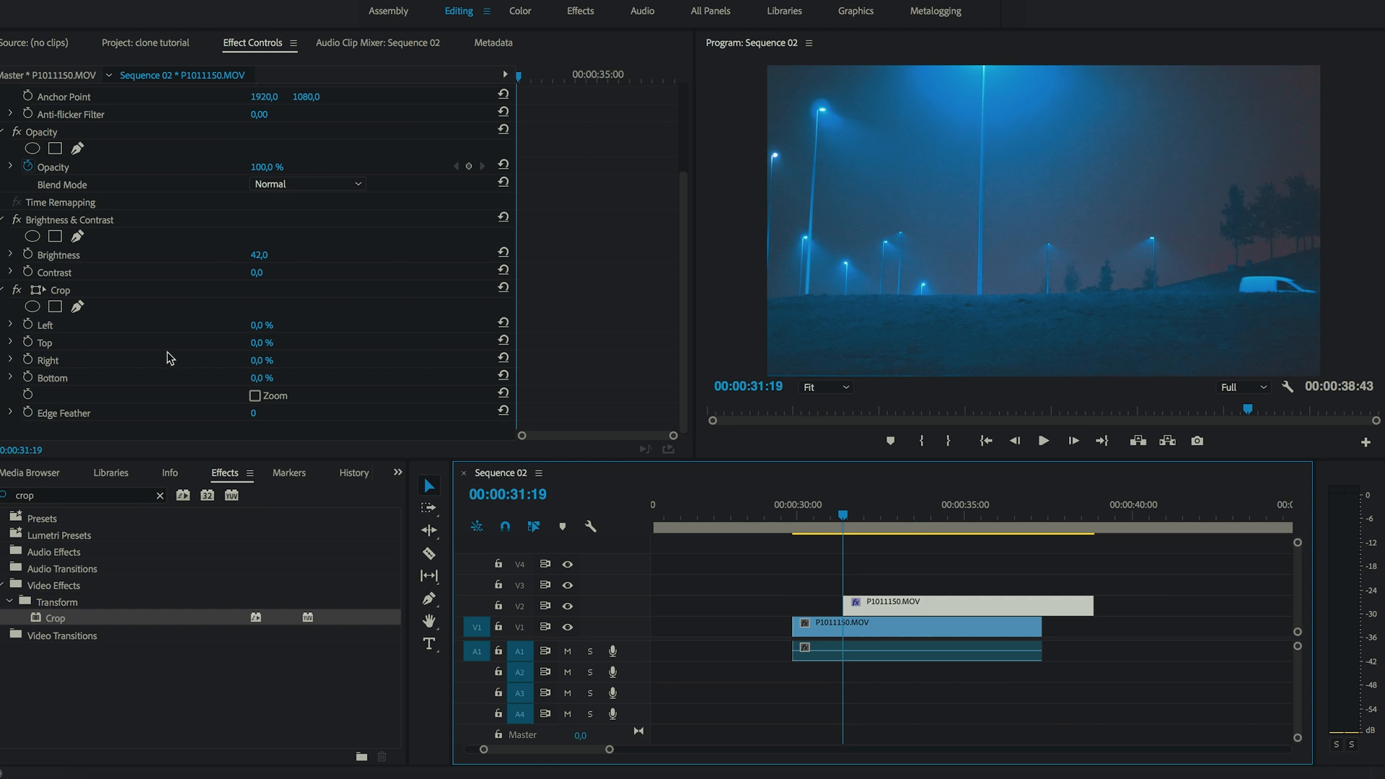
mouse_move(175, 339)
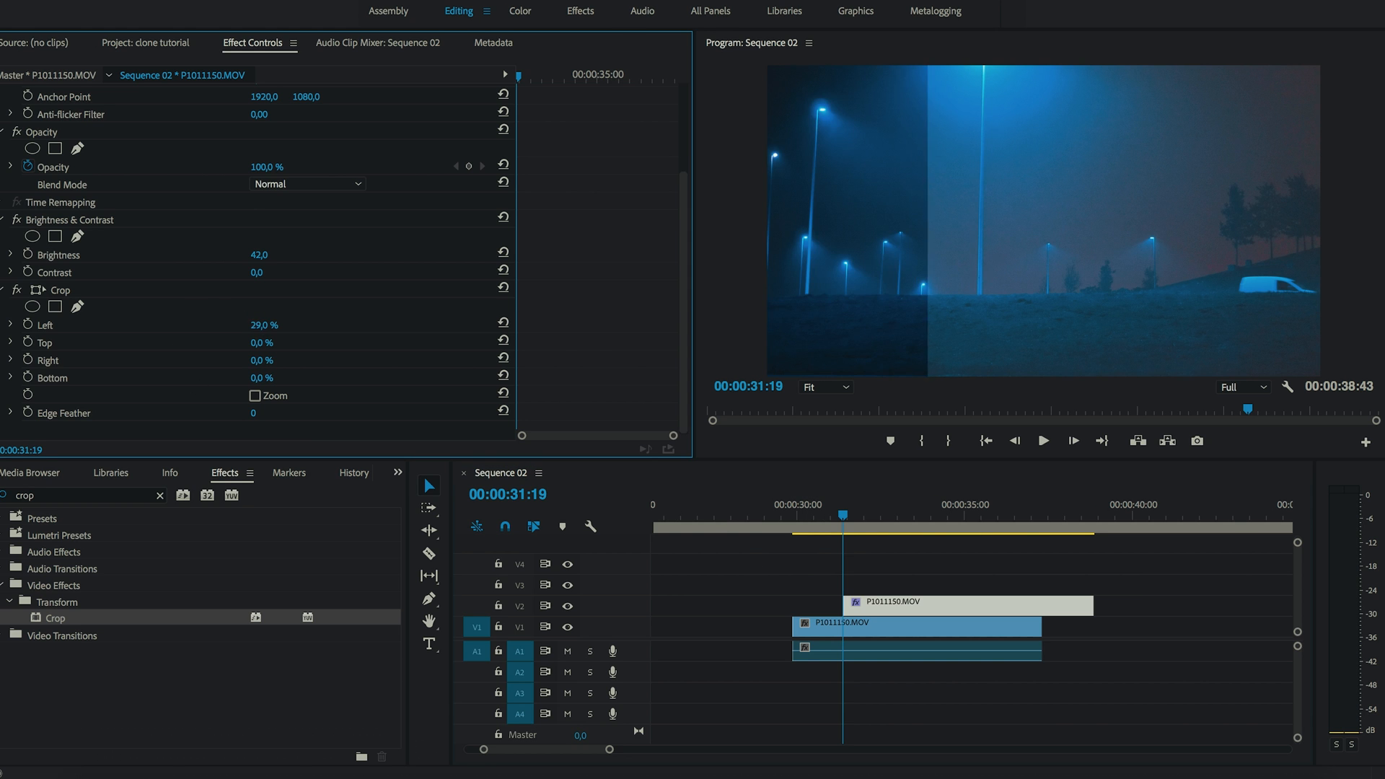
Keyframe the top copy's left crop from 90% down to about 71% at 00:00:32:20.
drag(262, 324, 300, 324)
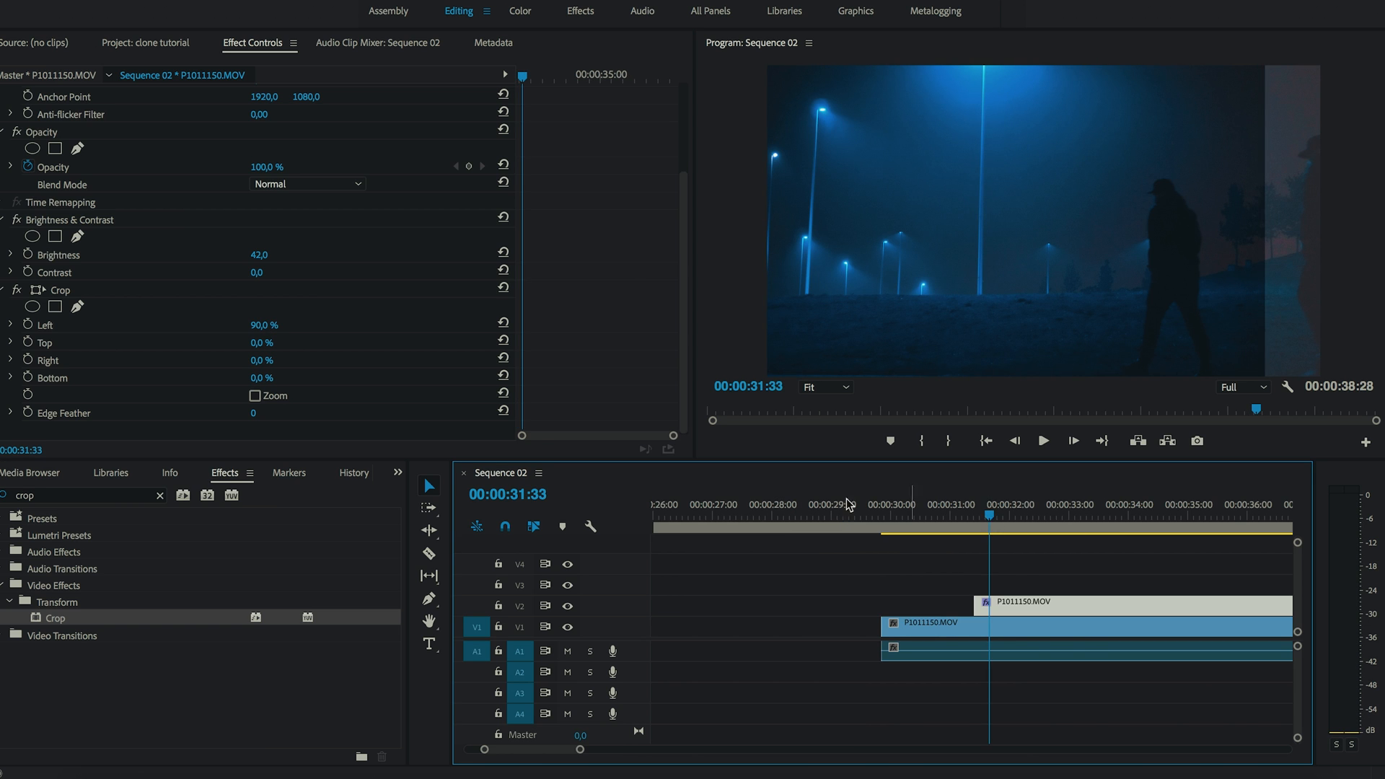
mouse_move(179, 334)
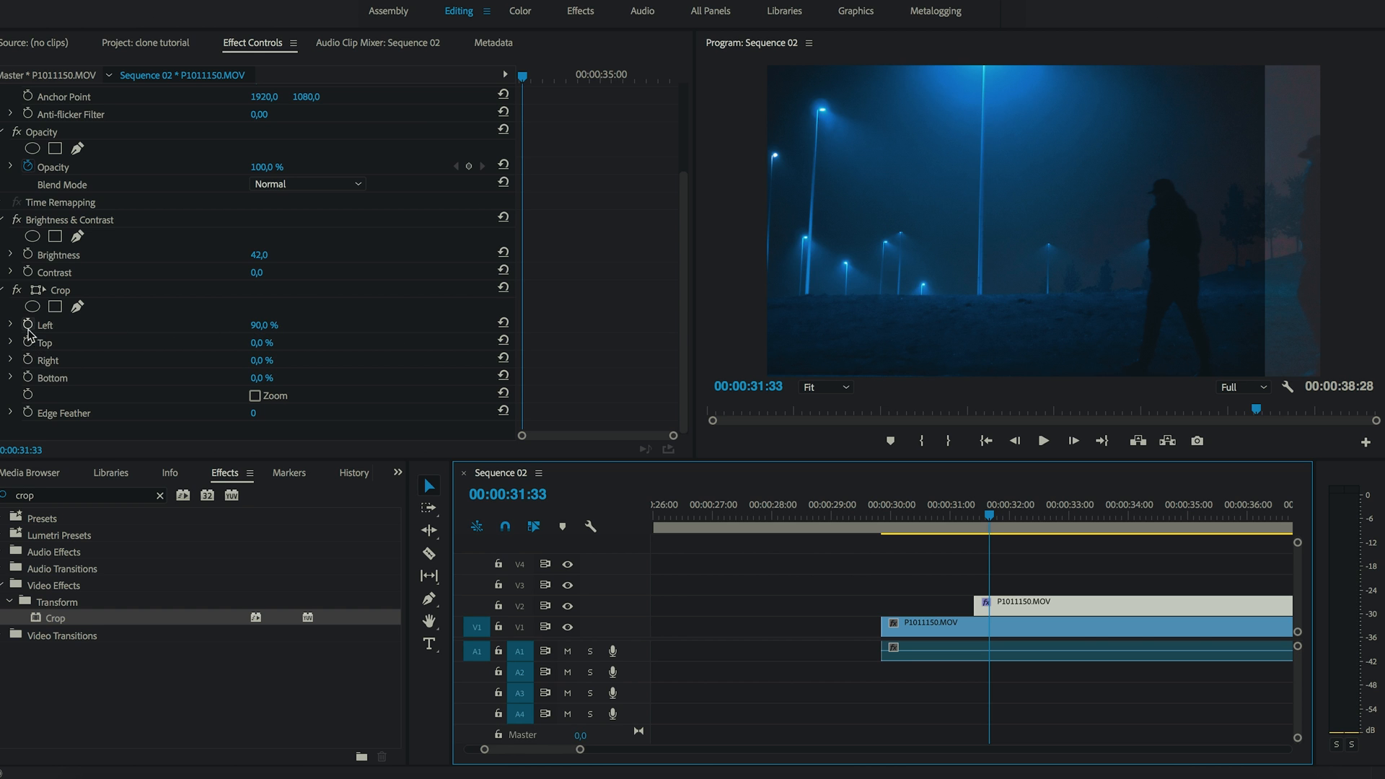
mouse_move(27, 336)
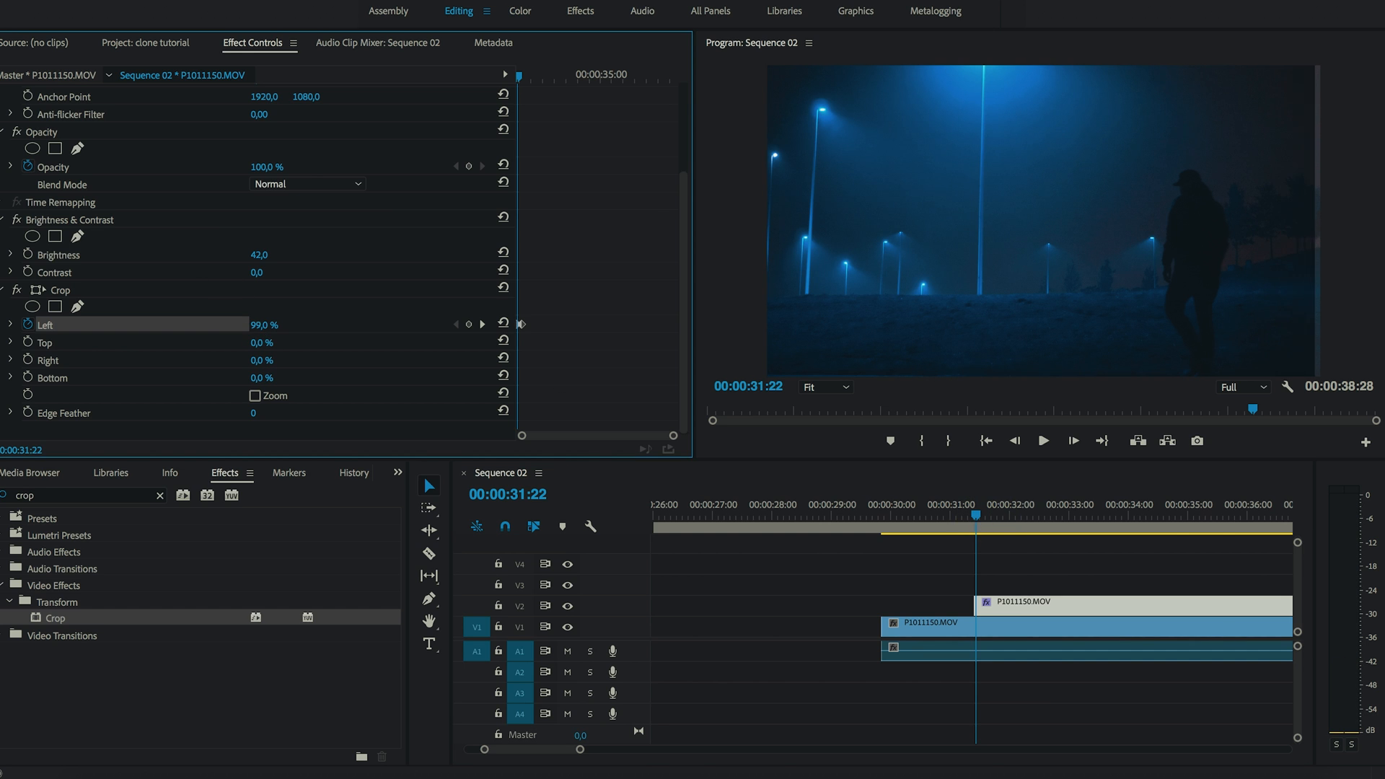
drag(973, 513, 986, 514)
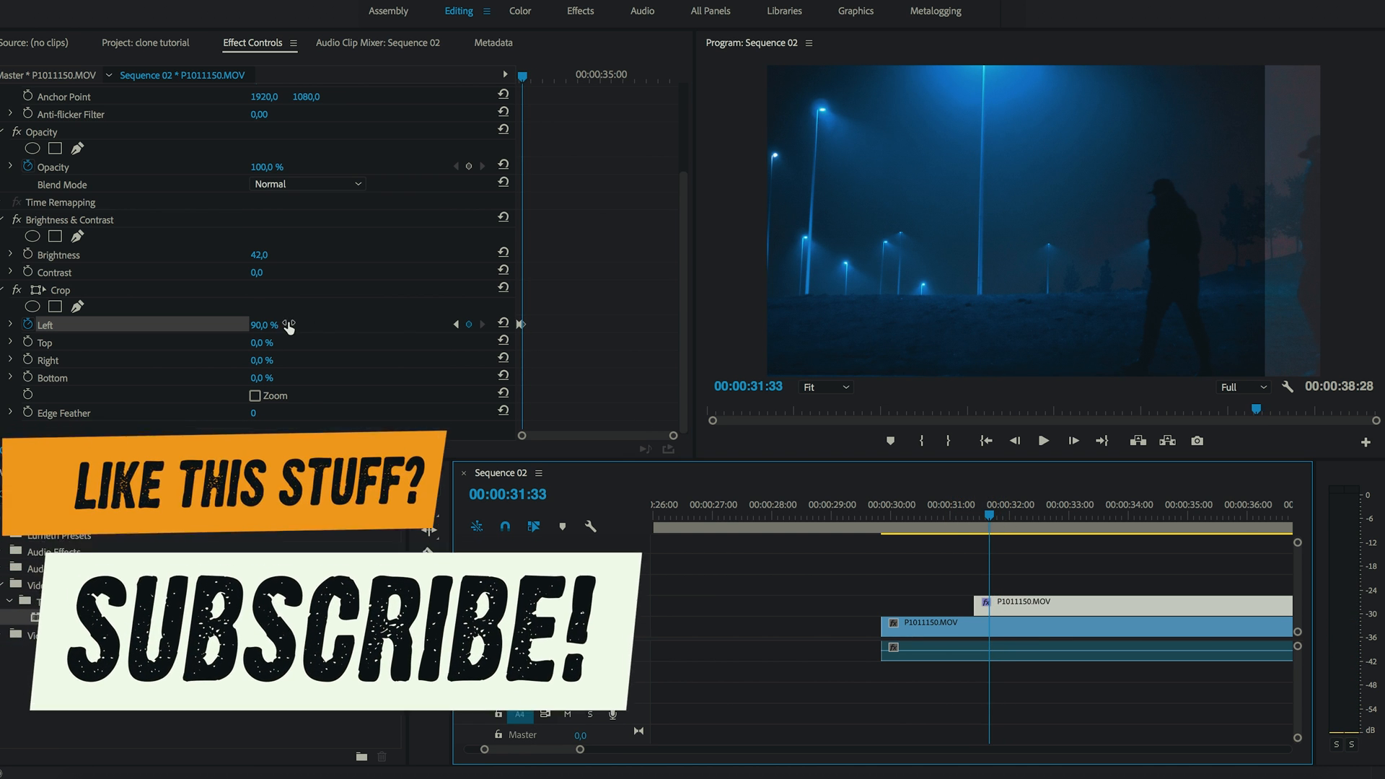
drag(261, 325, 274, 325)
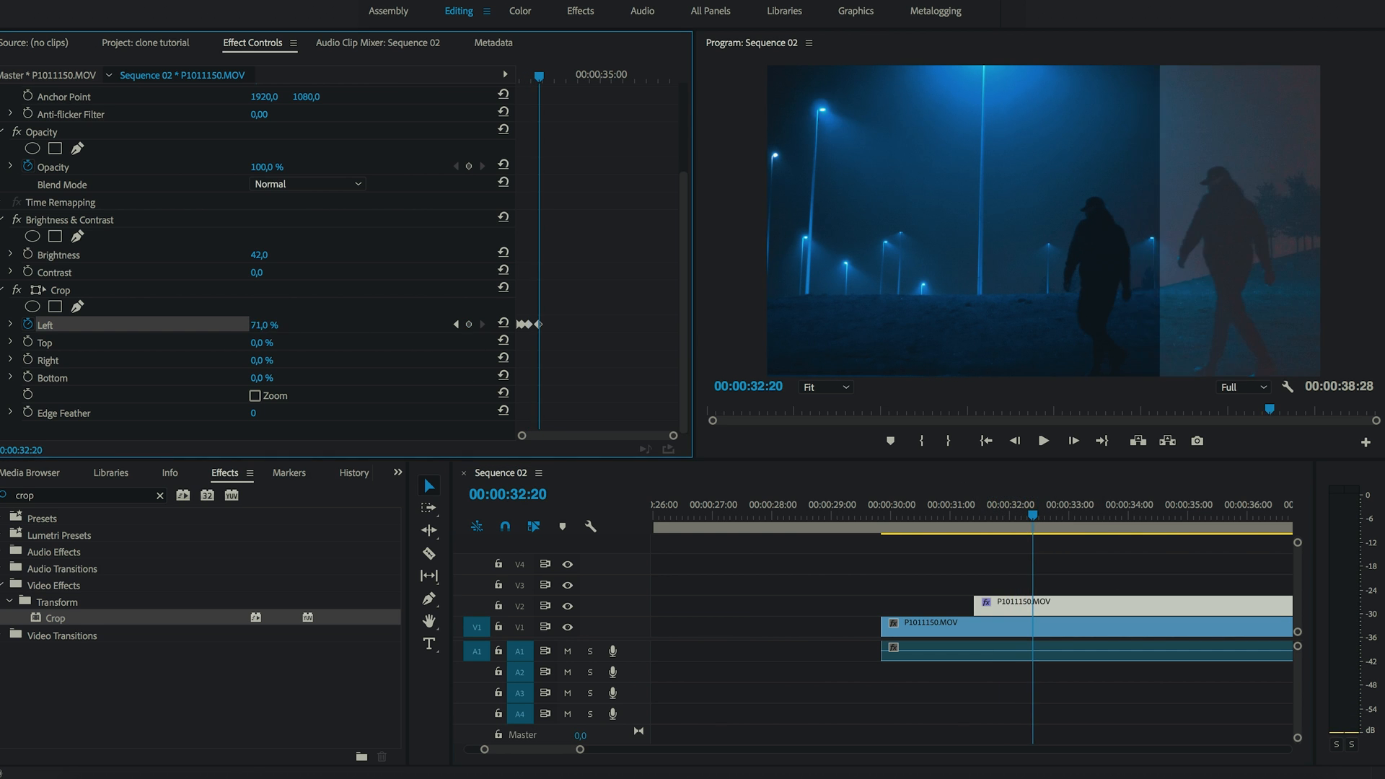
Add further left-crop keyframes along the walk, reducing Left down to 24% by 00:00:36:10.
drag(1011, 520, 1040, 521)
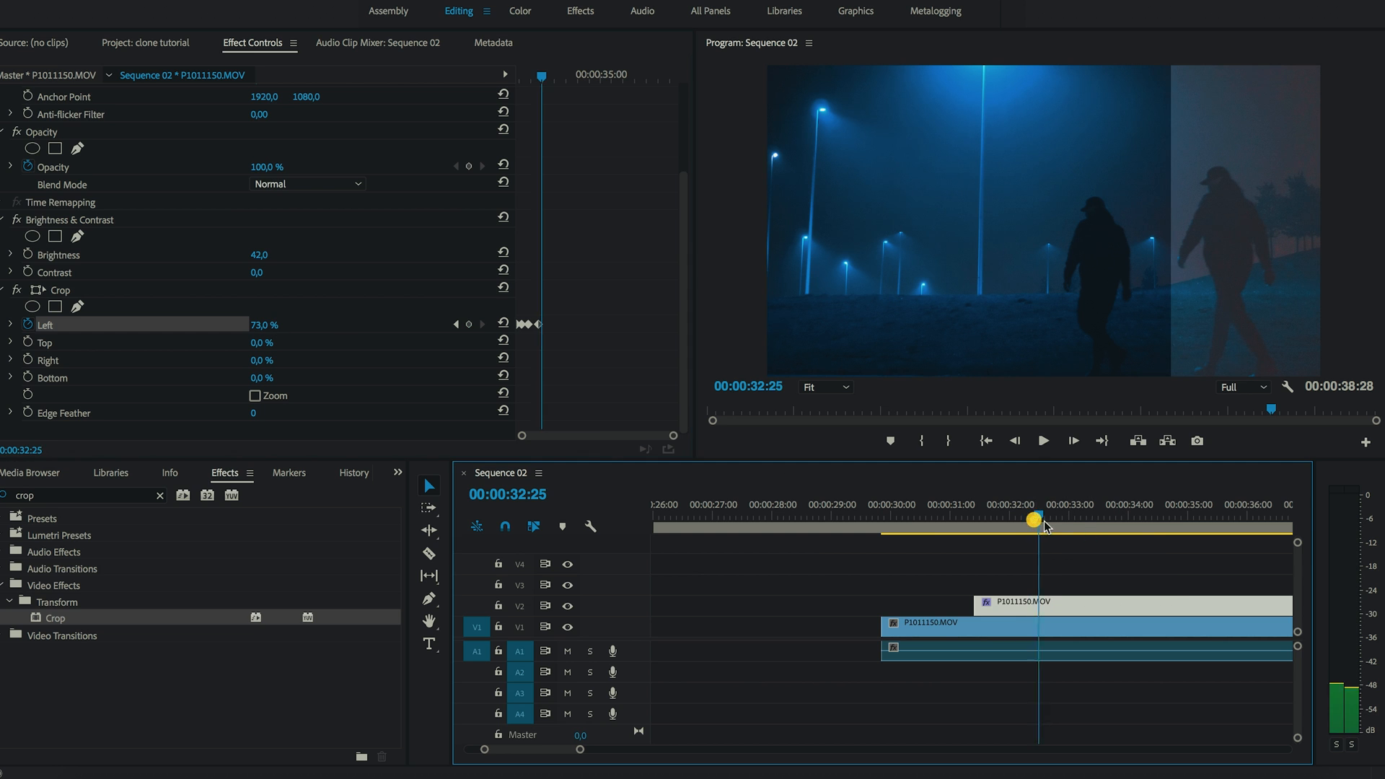
drag(1036, 518, 1053, 518)
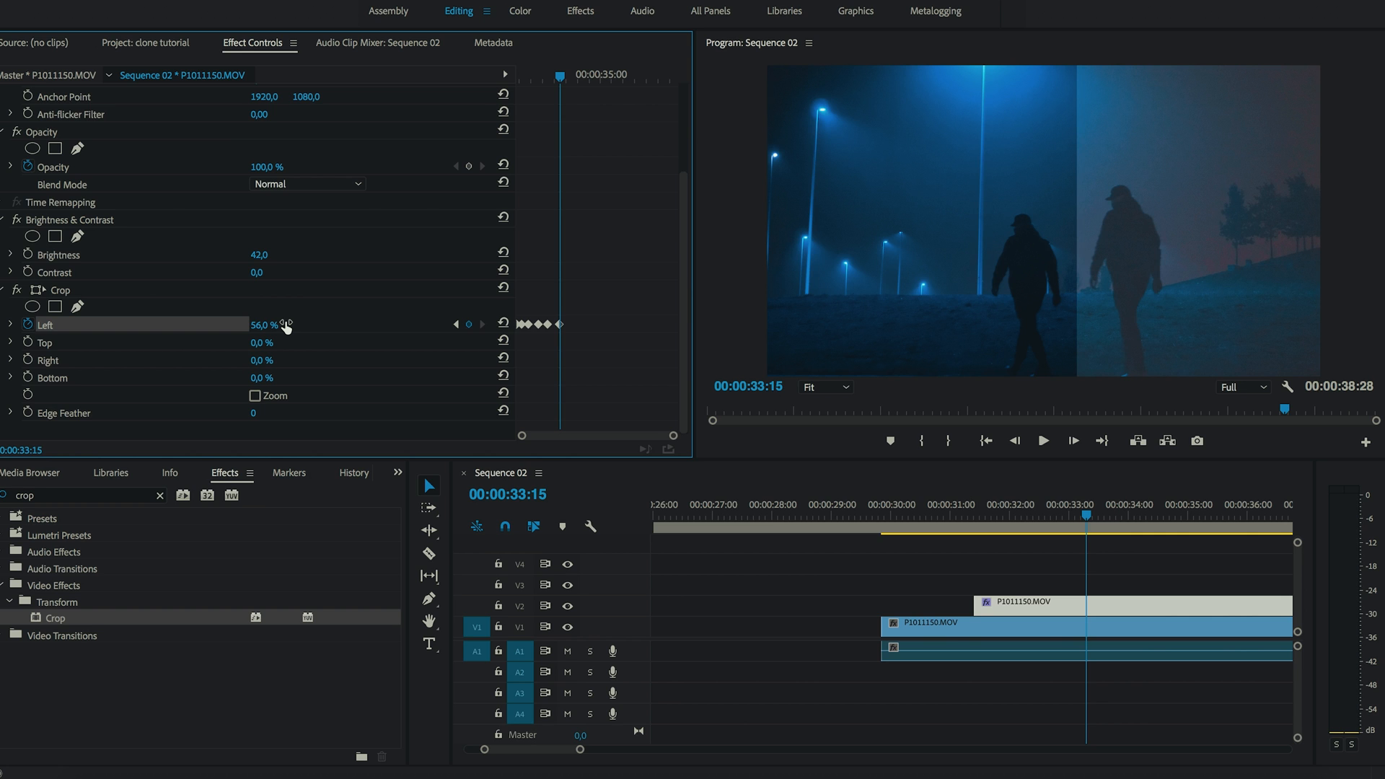
mouse_move(1142, 424)
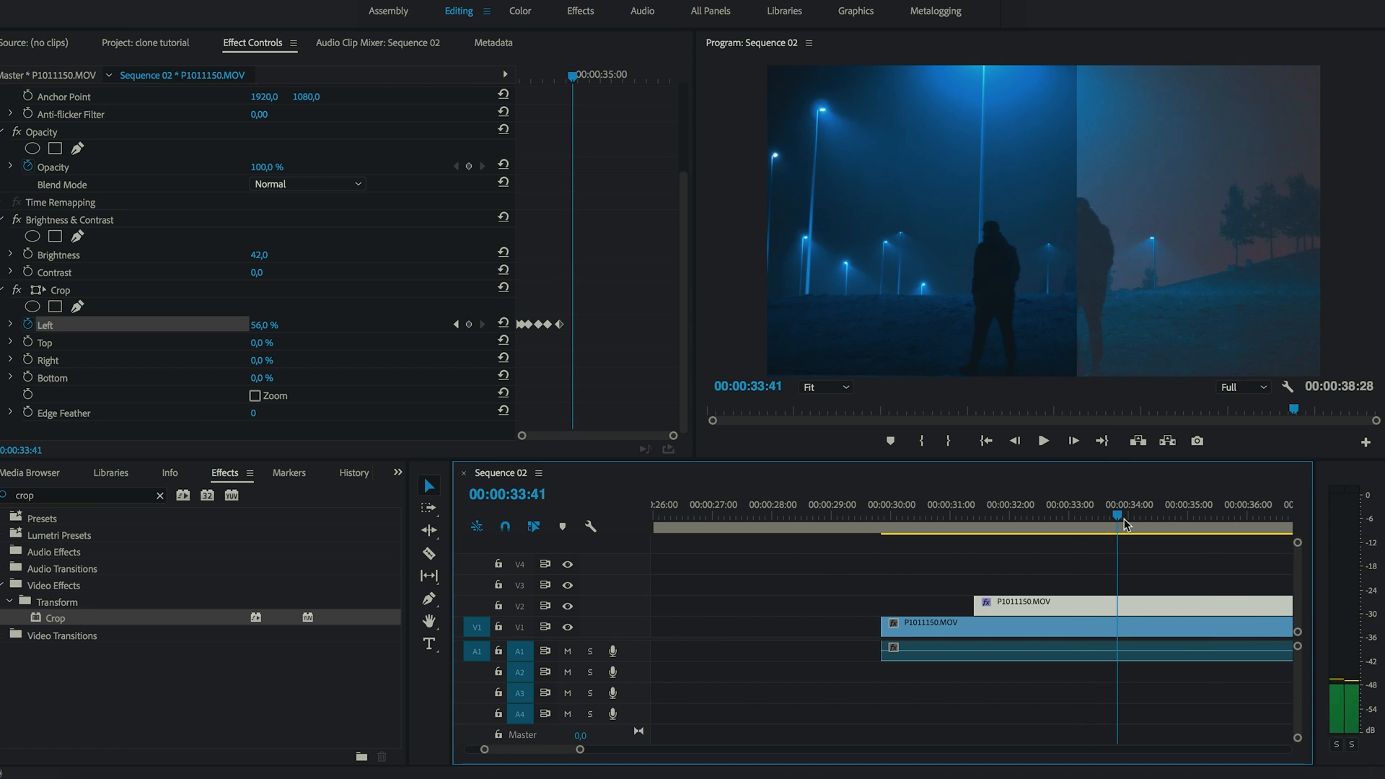
drag(1122, 517, 1069, 516)
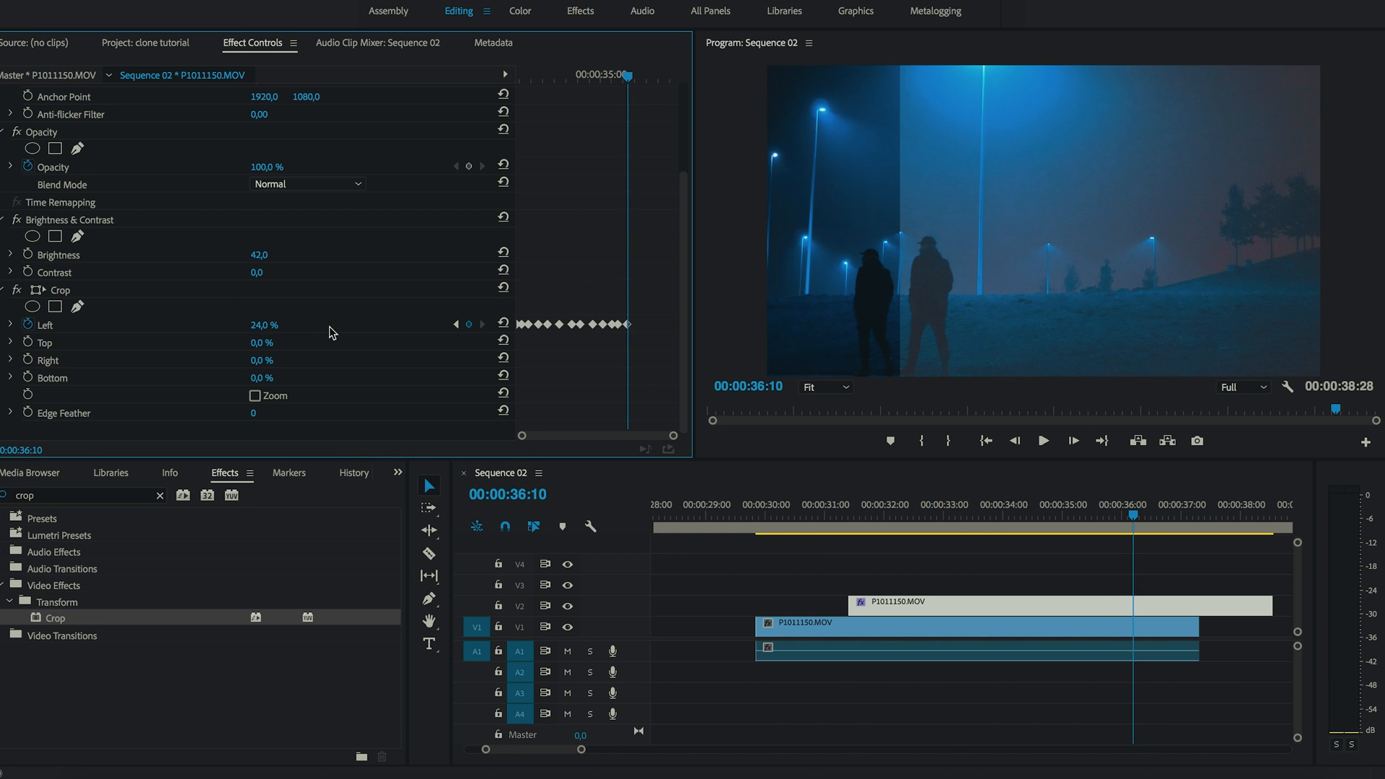
mouse_move(886, 381)
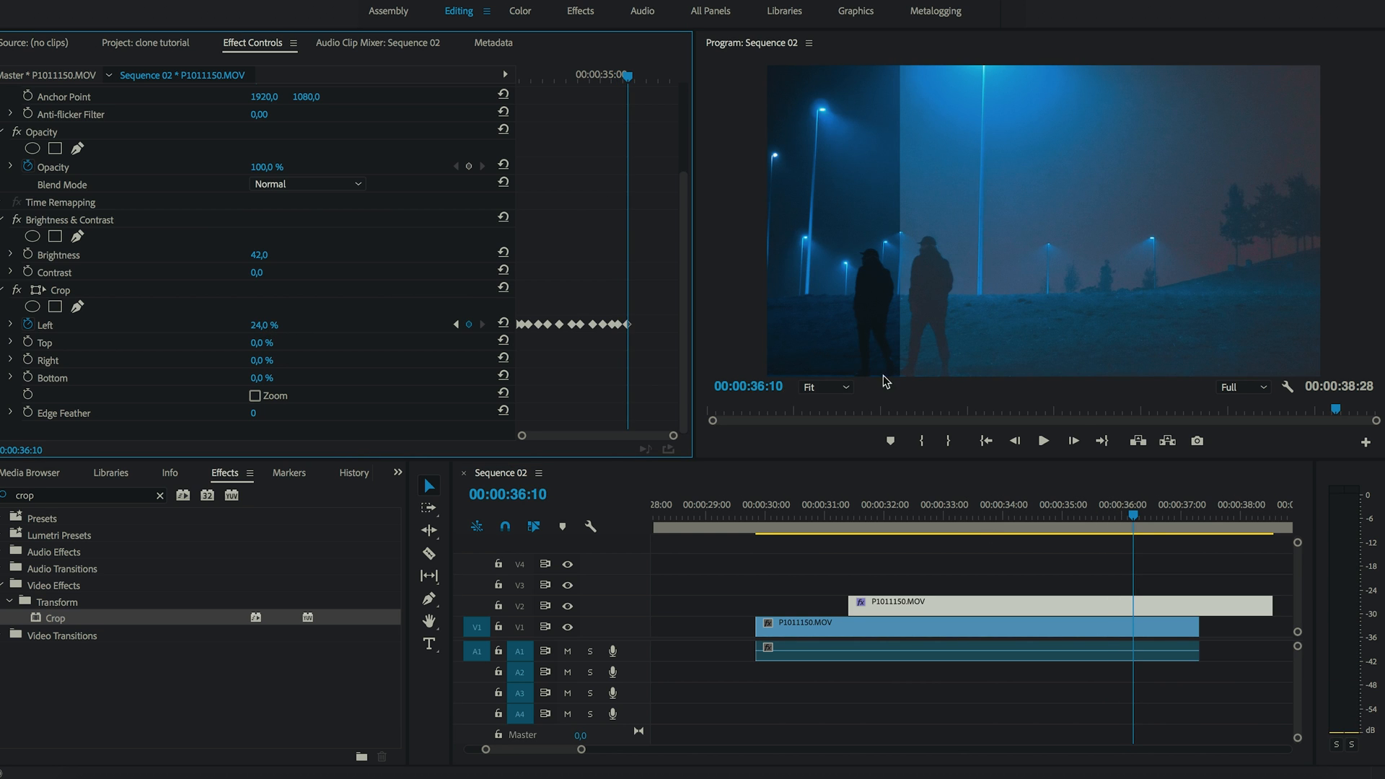
mouse_move(913, 373)
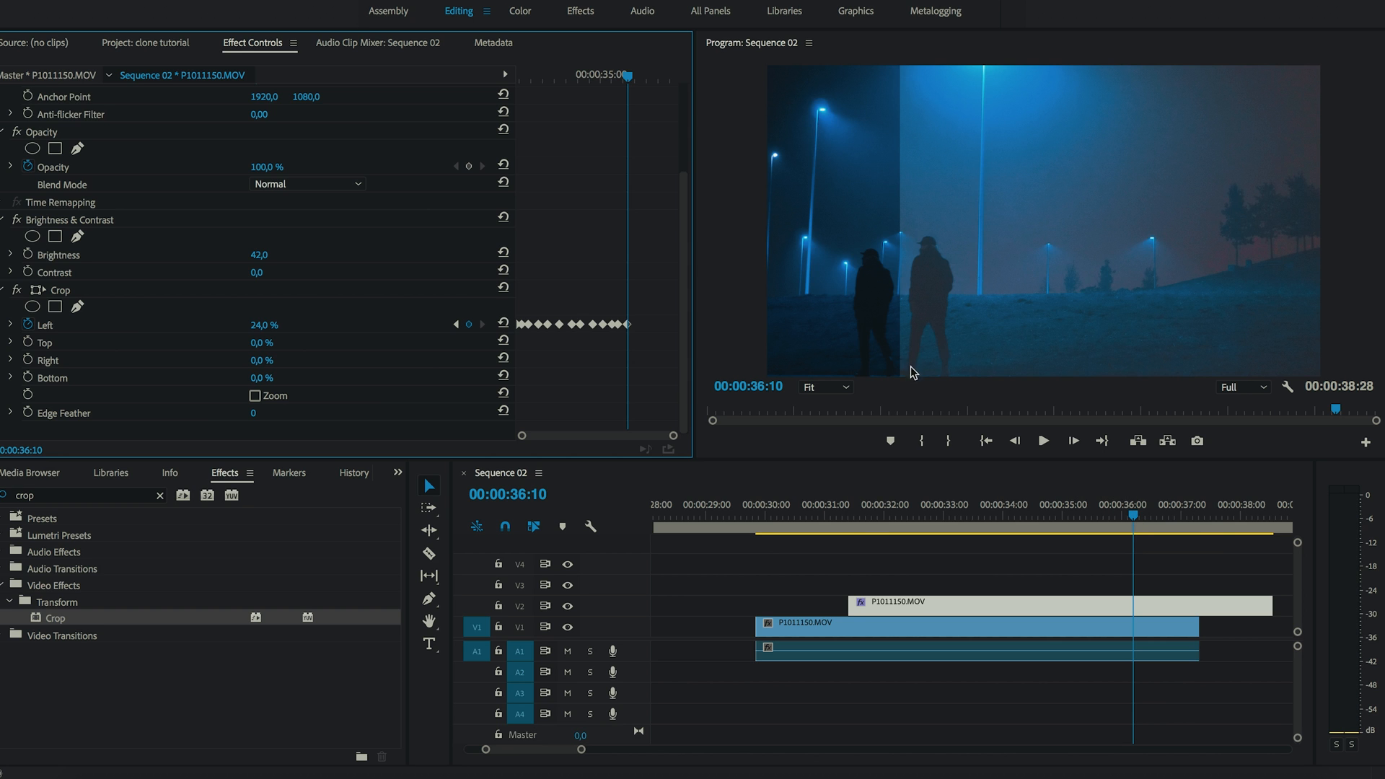
mouse_move(847, 588)
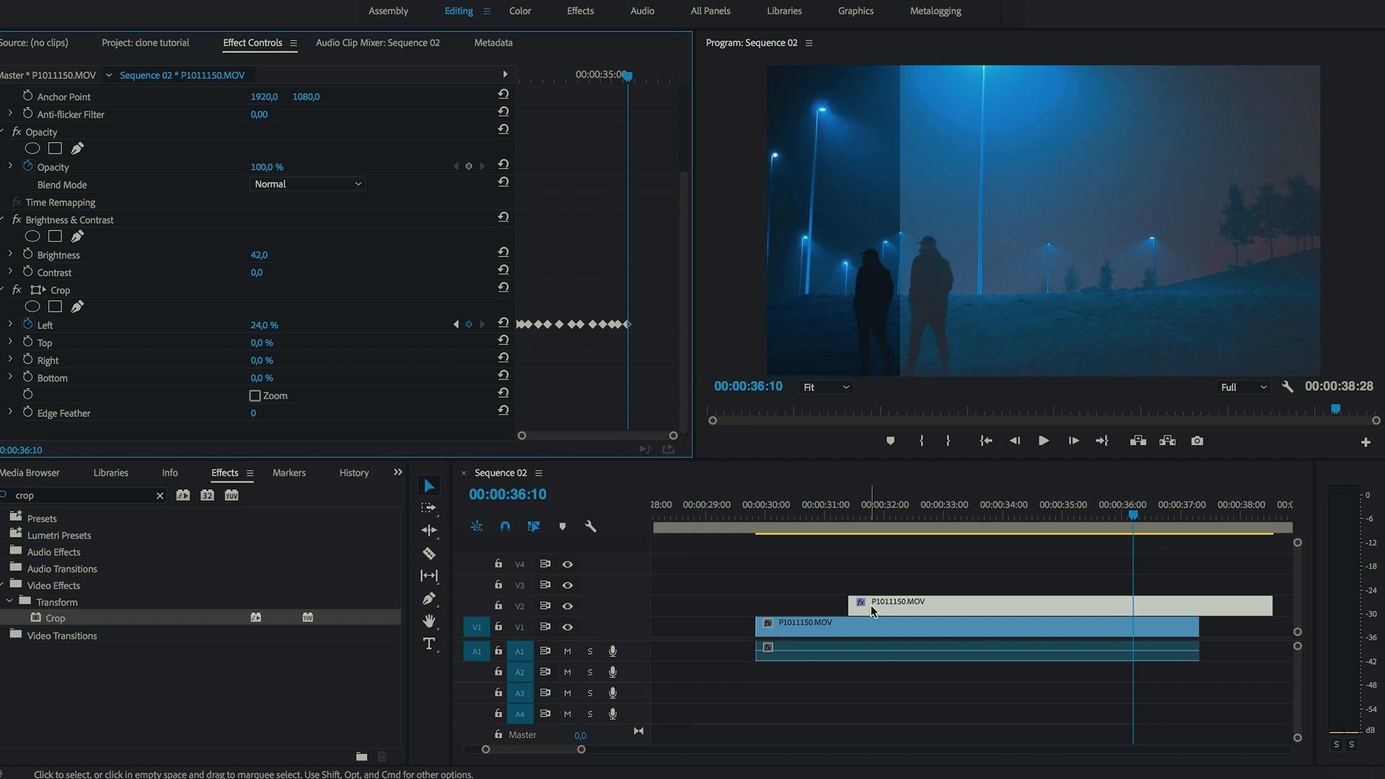
Trim the V2 copy so it ends together with the original clip on V1.
drag(910, 604, 887, 604)
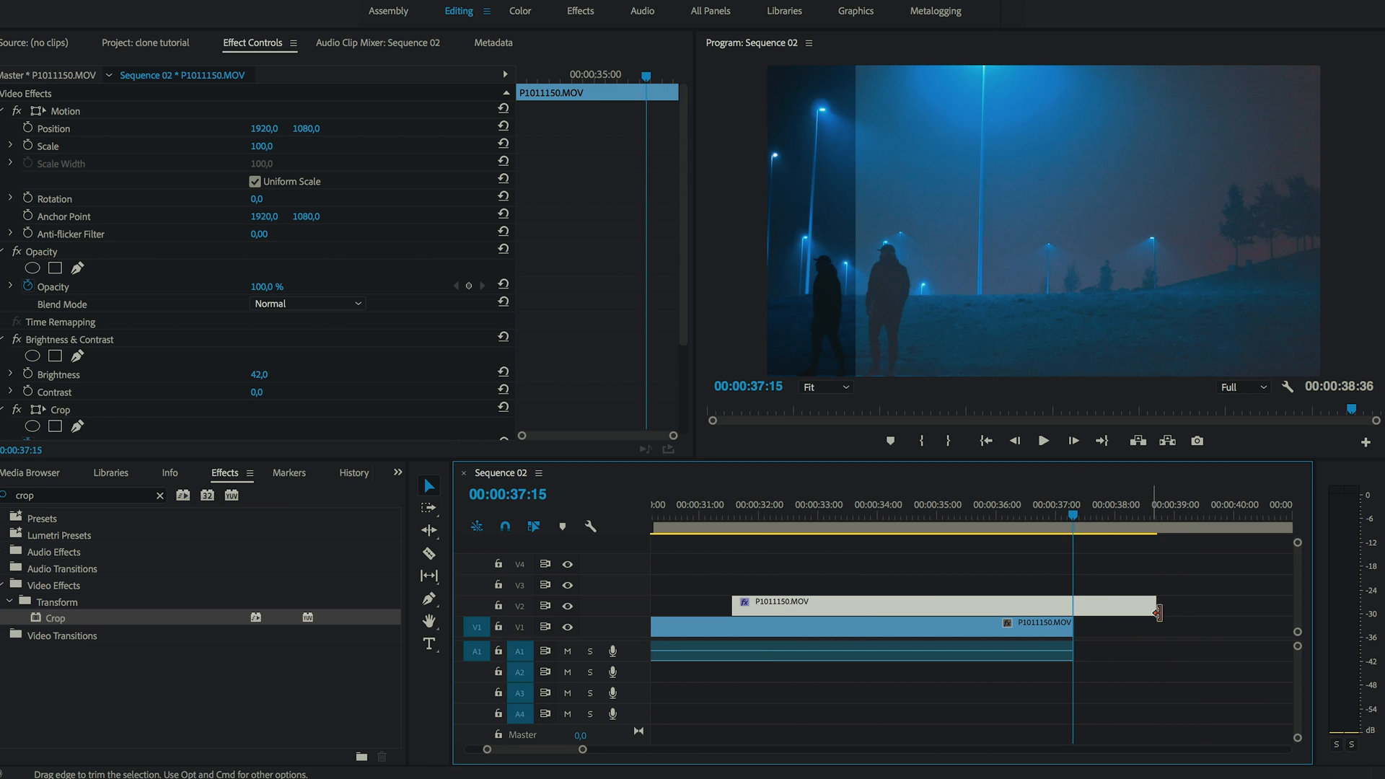
drag(1153, 611, 1069, 612)
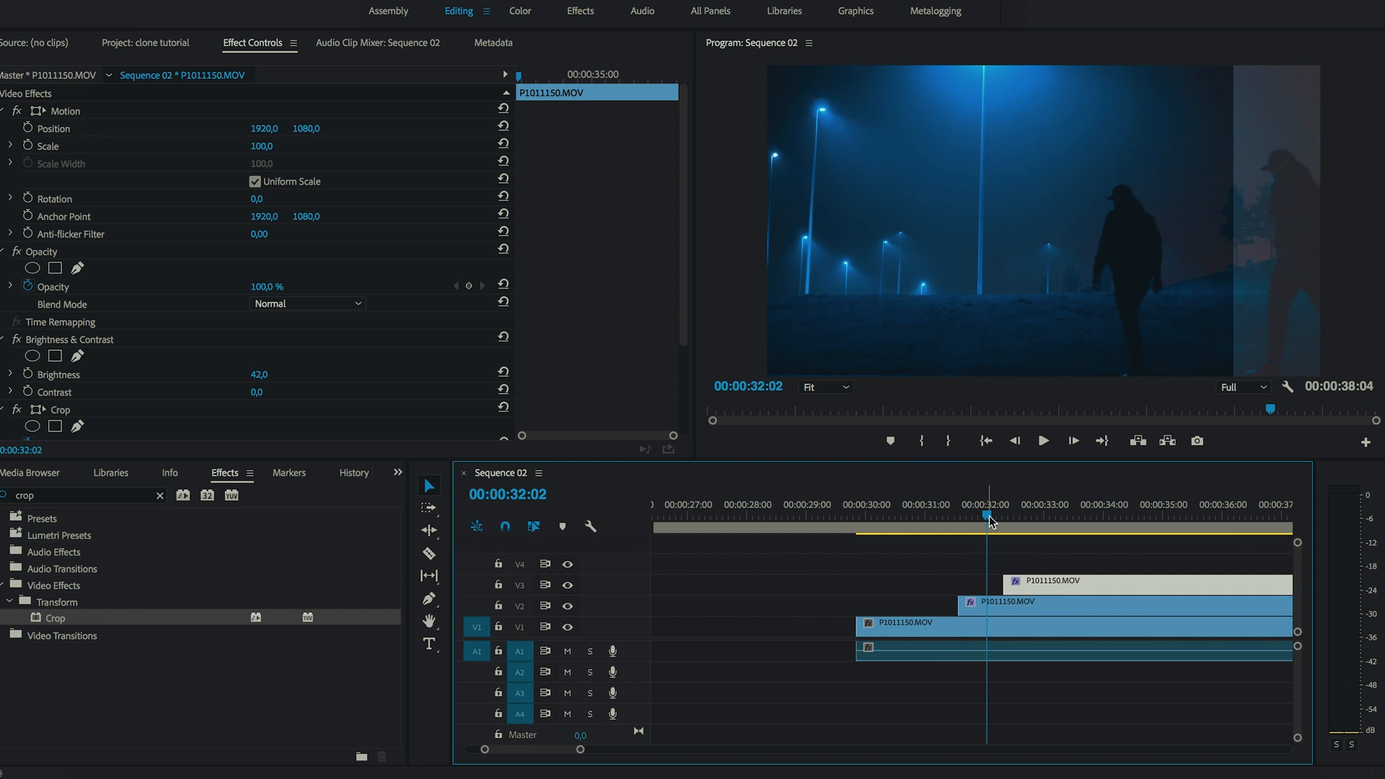
Scrub back to the frame where the third copy of the walk begins.
drag(987, 520, 1021, 520)
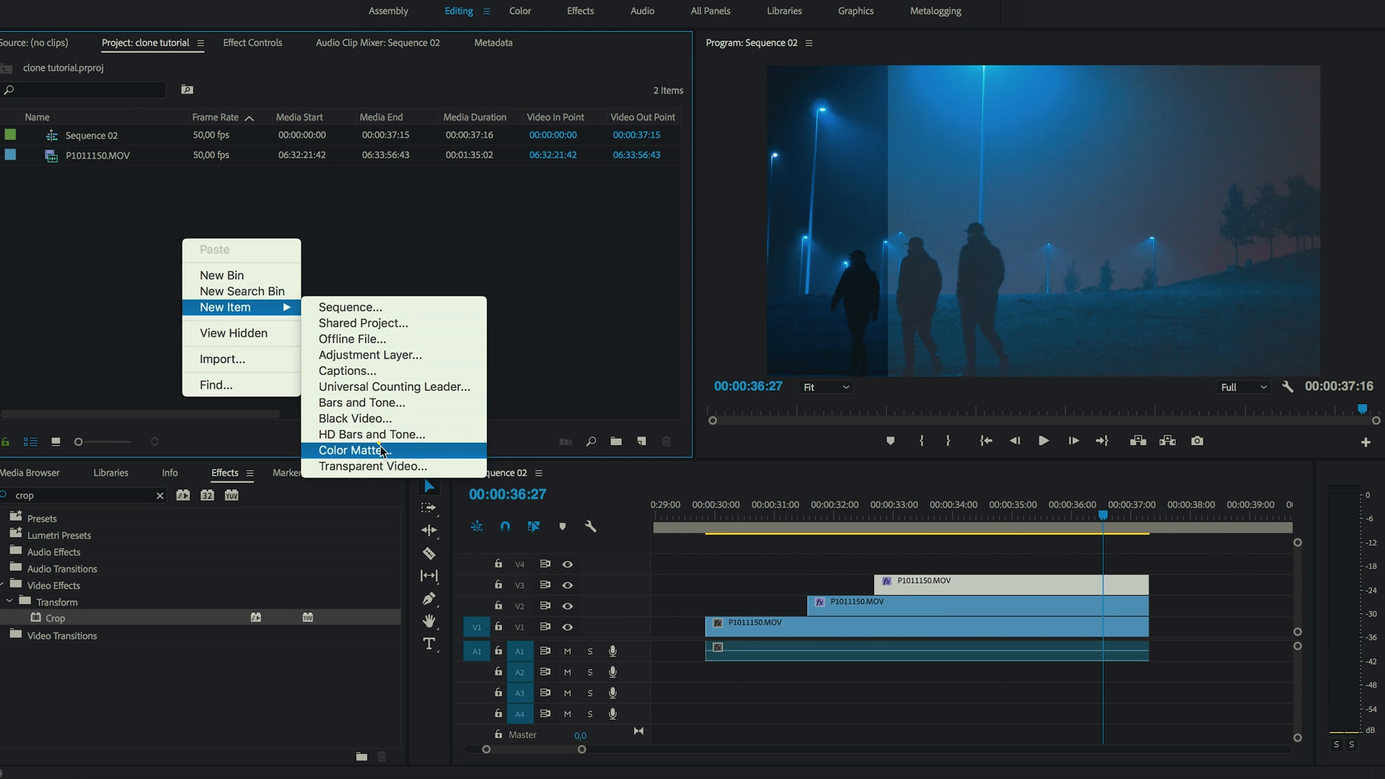
Create a black colour matte and return to the clip's effect settings.
click(350, 450)
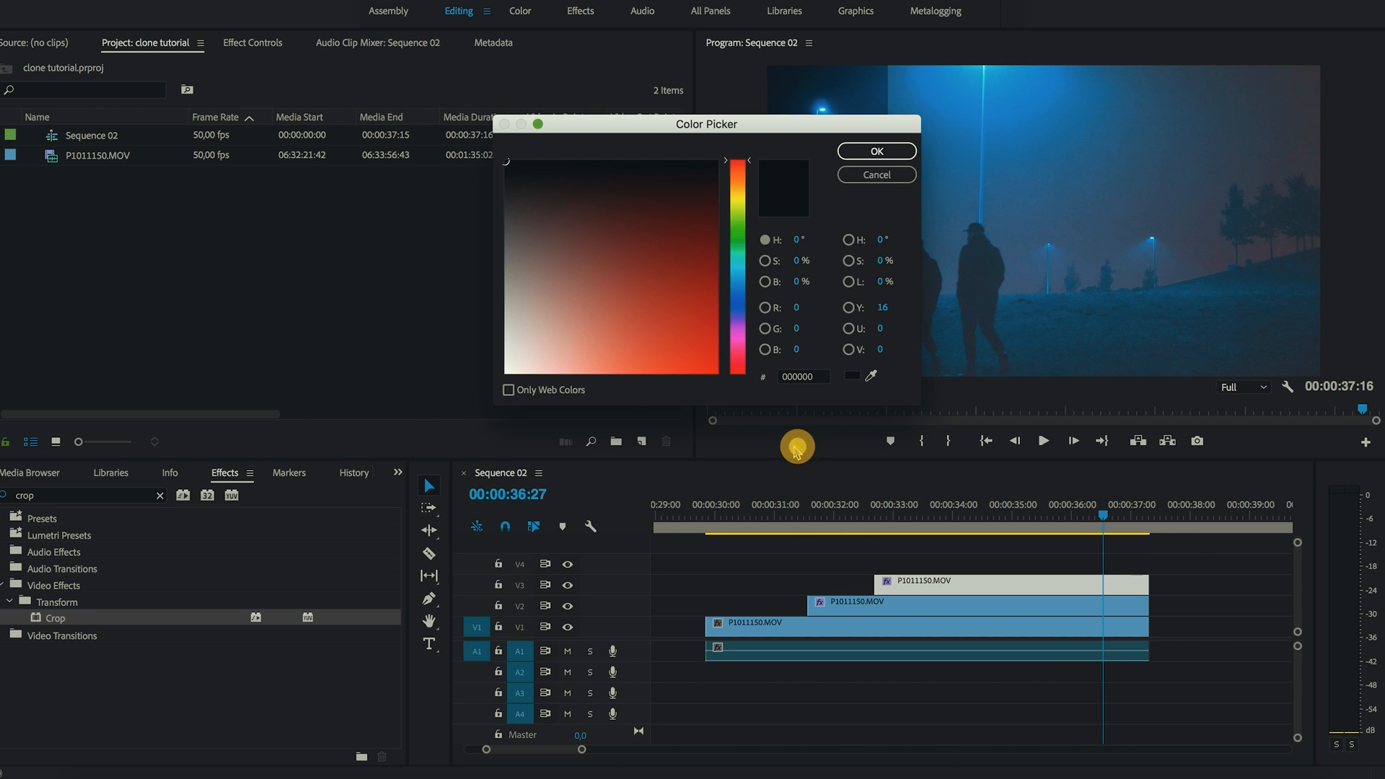
click(875, 152)
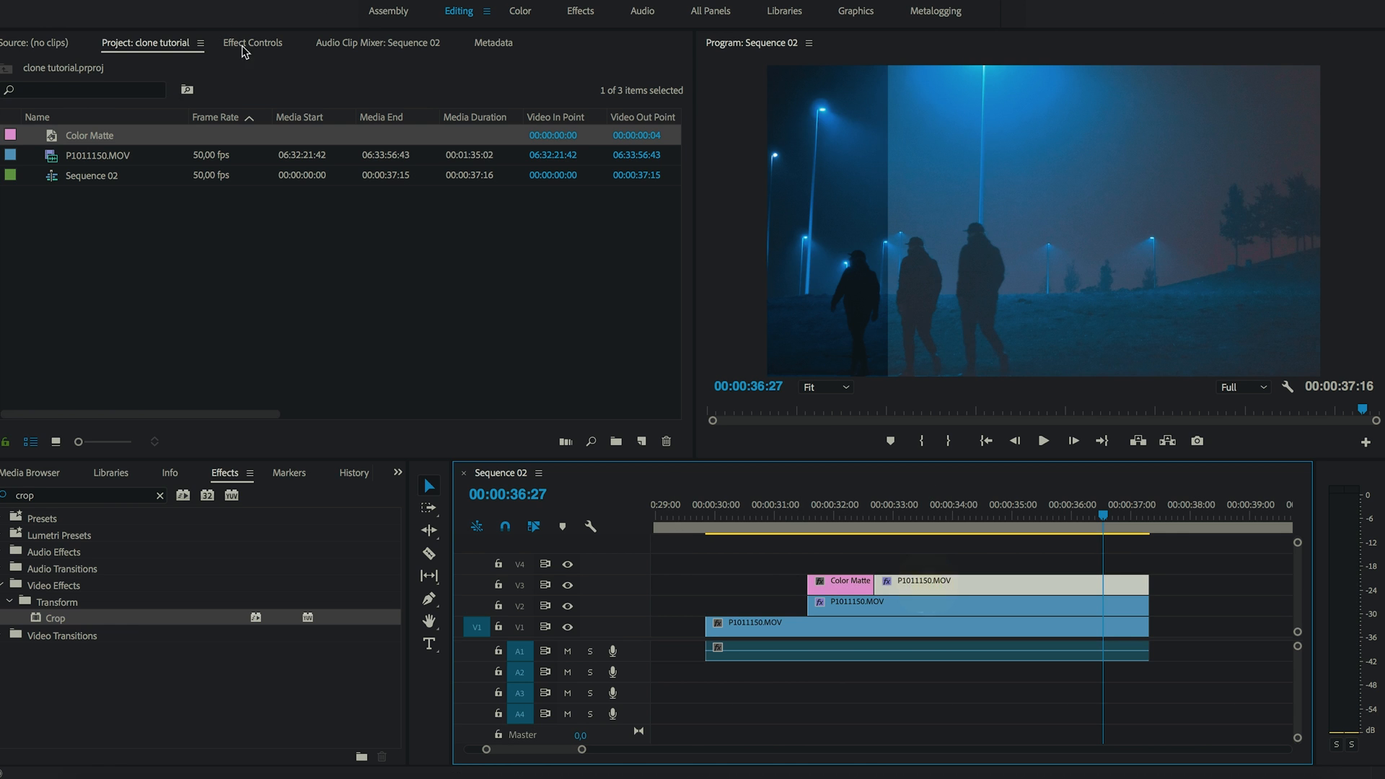
click(251, 42)
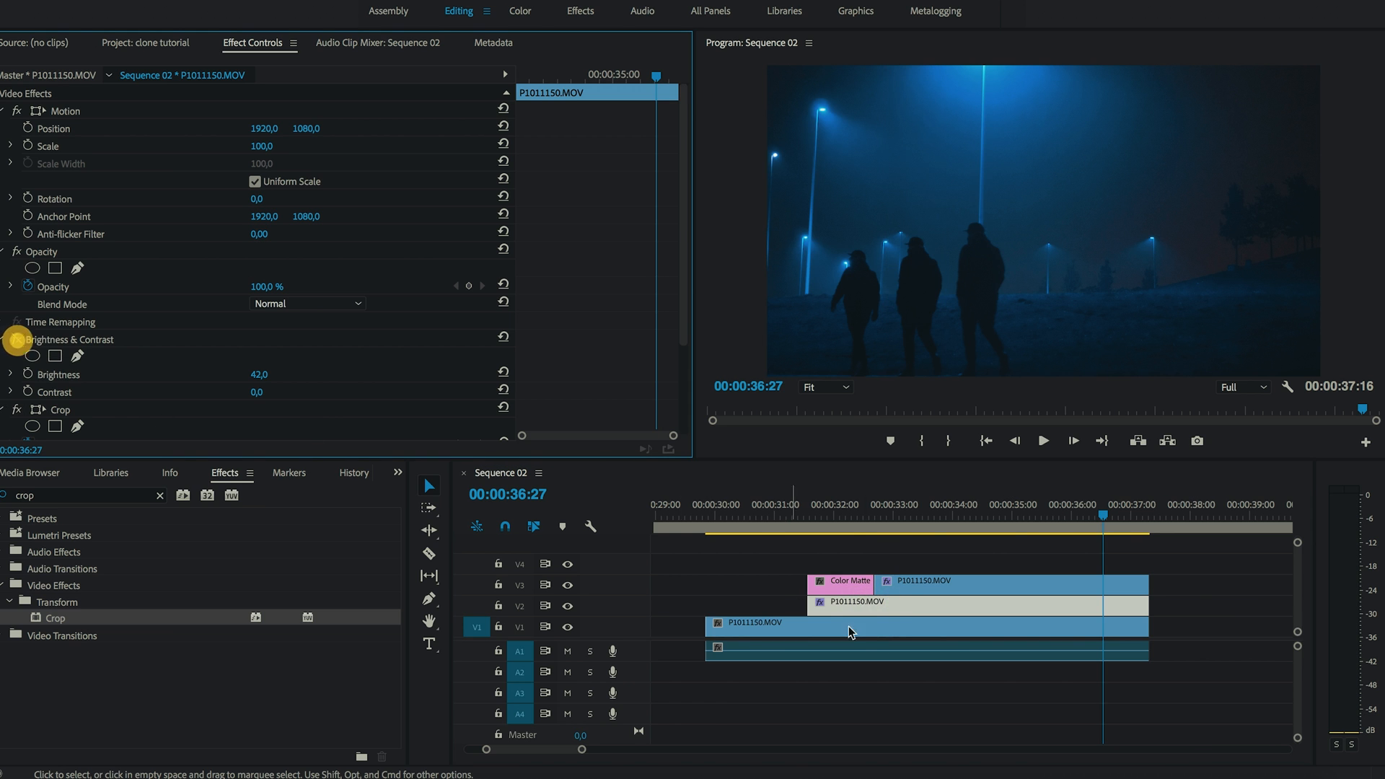
Select the third copy with its colour matte and add a new video track above for the next duplicate.
click(844, 581)
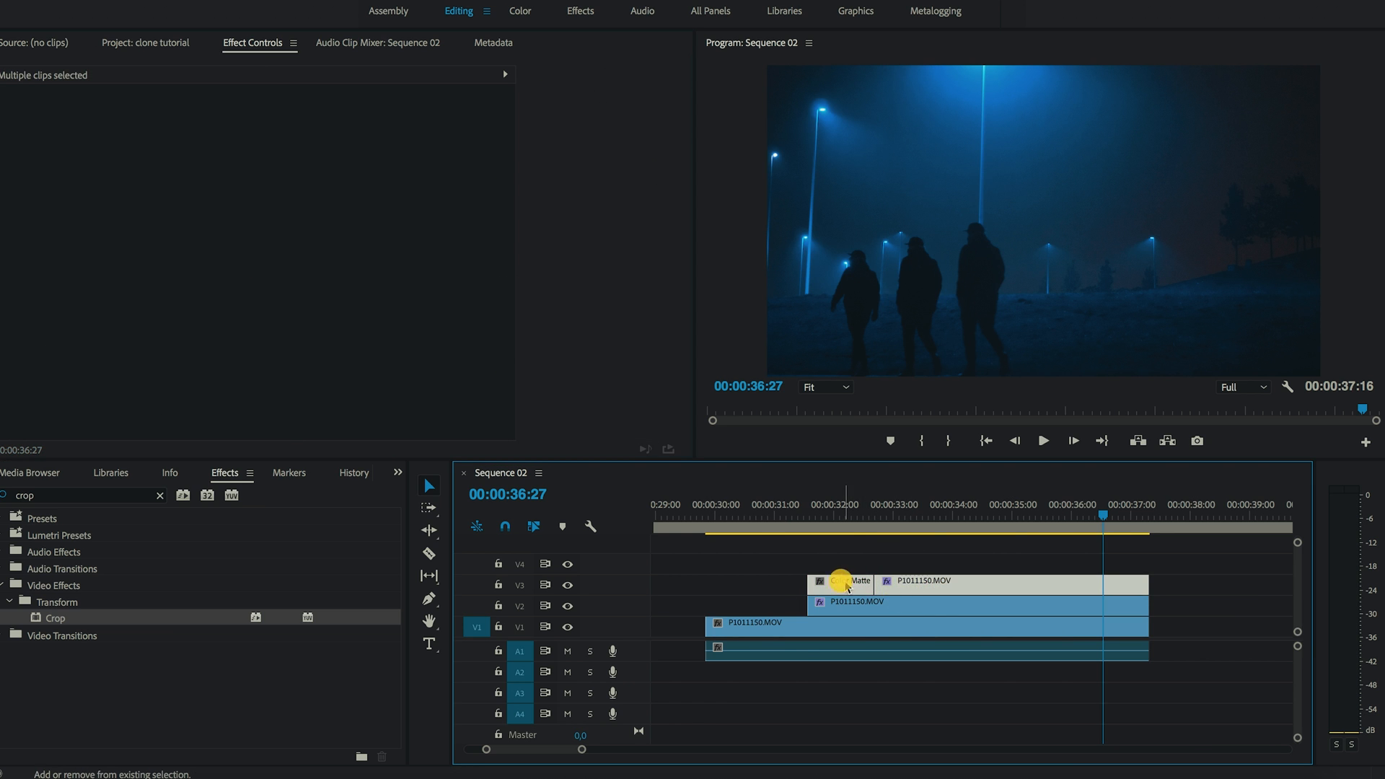
click(848, 579)
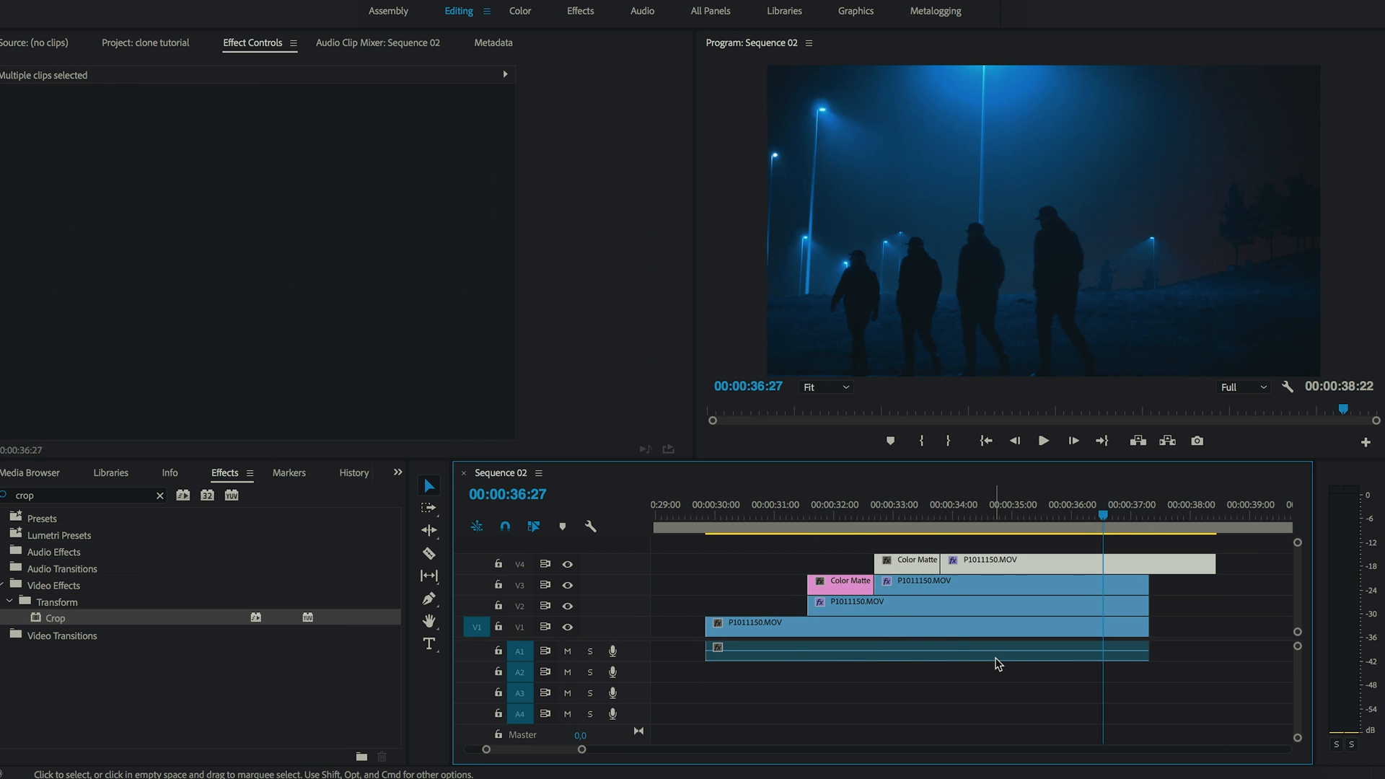
right_click(519, 564)
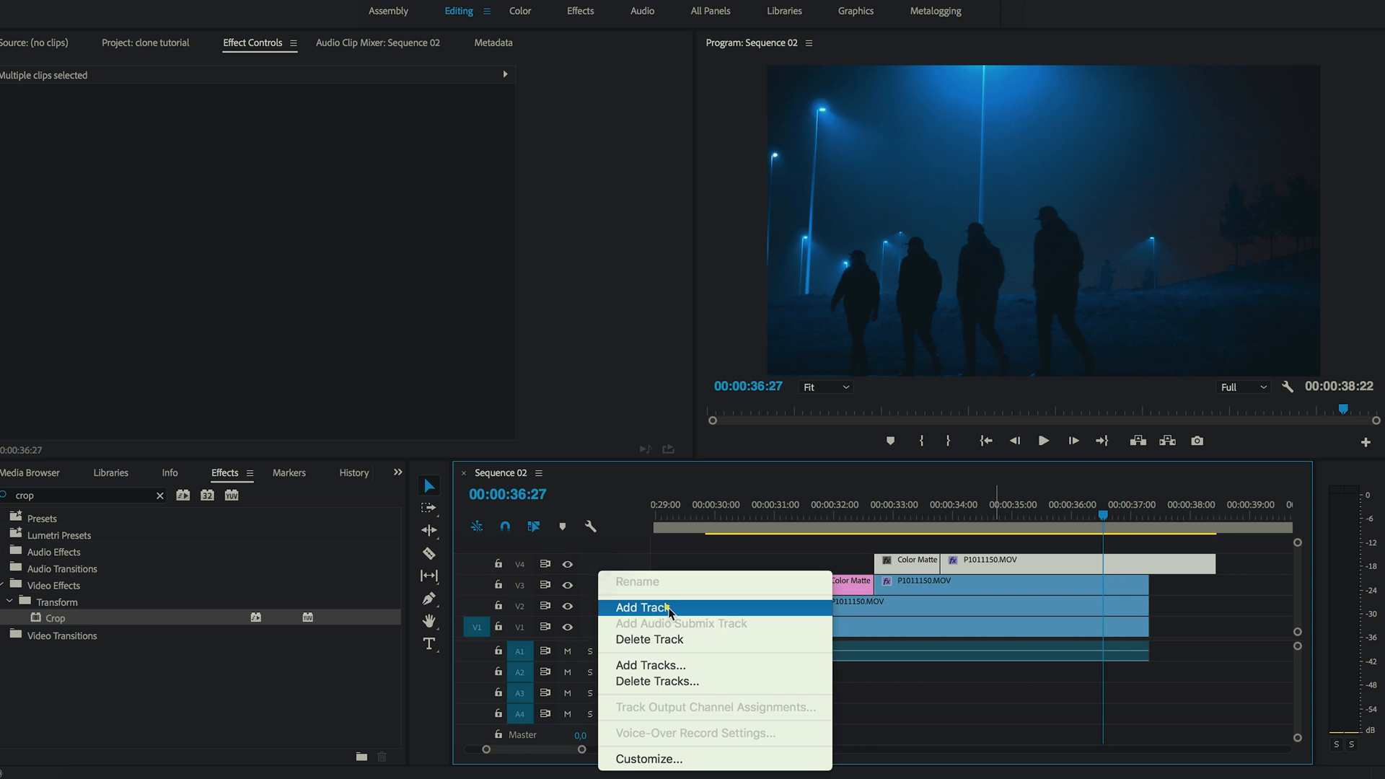
click(642, 607)
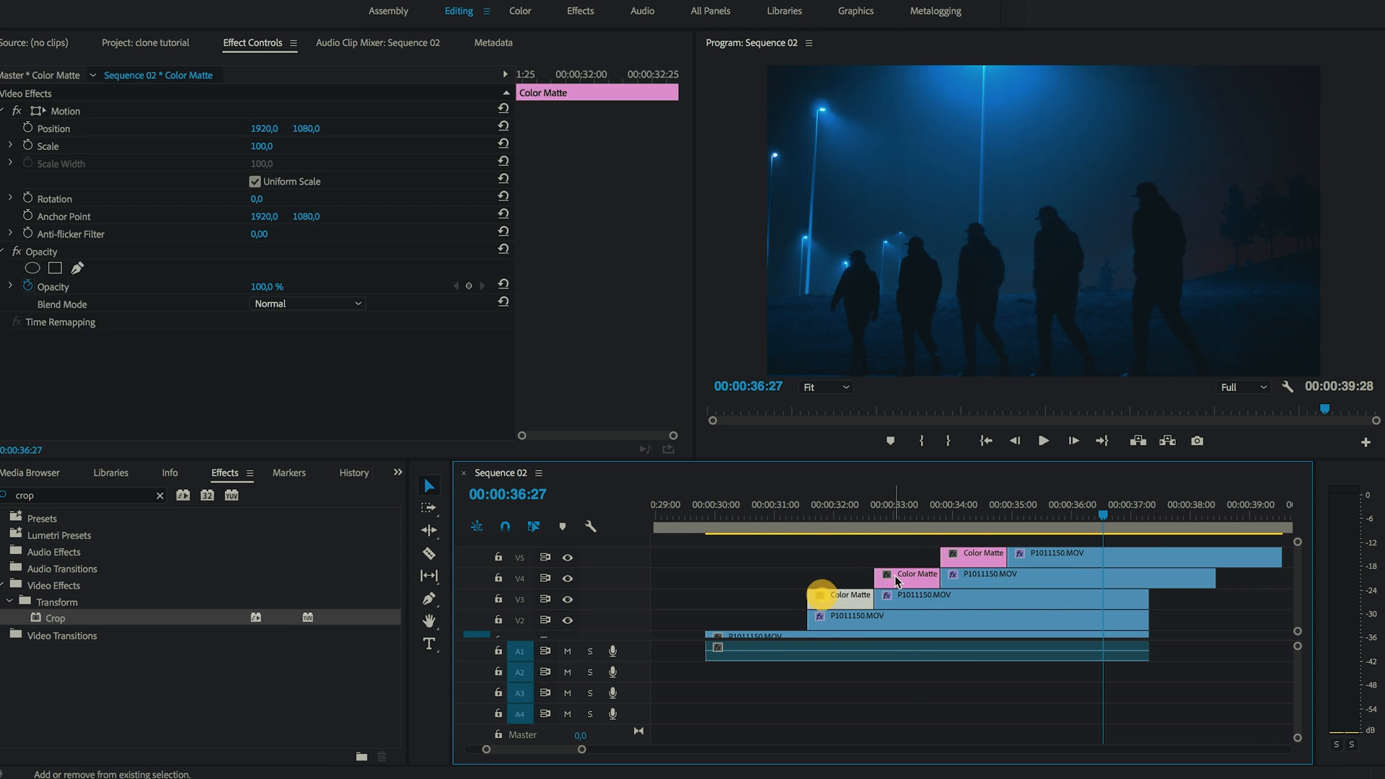
click(970, 554)
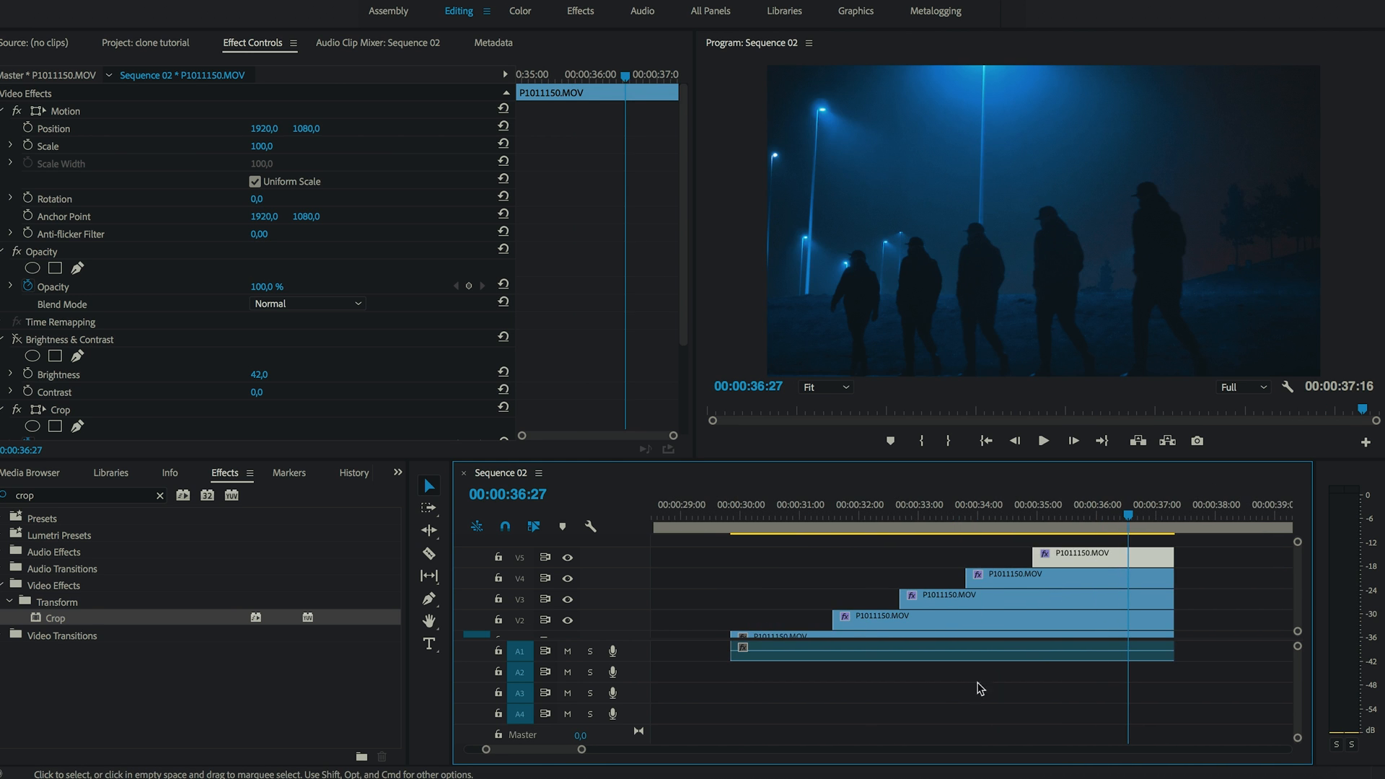
click(731, 511)
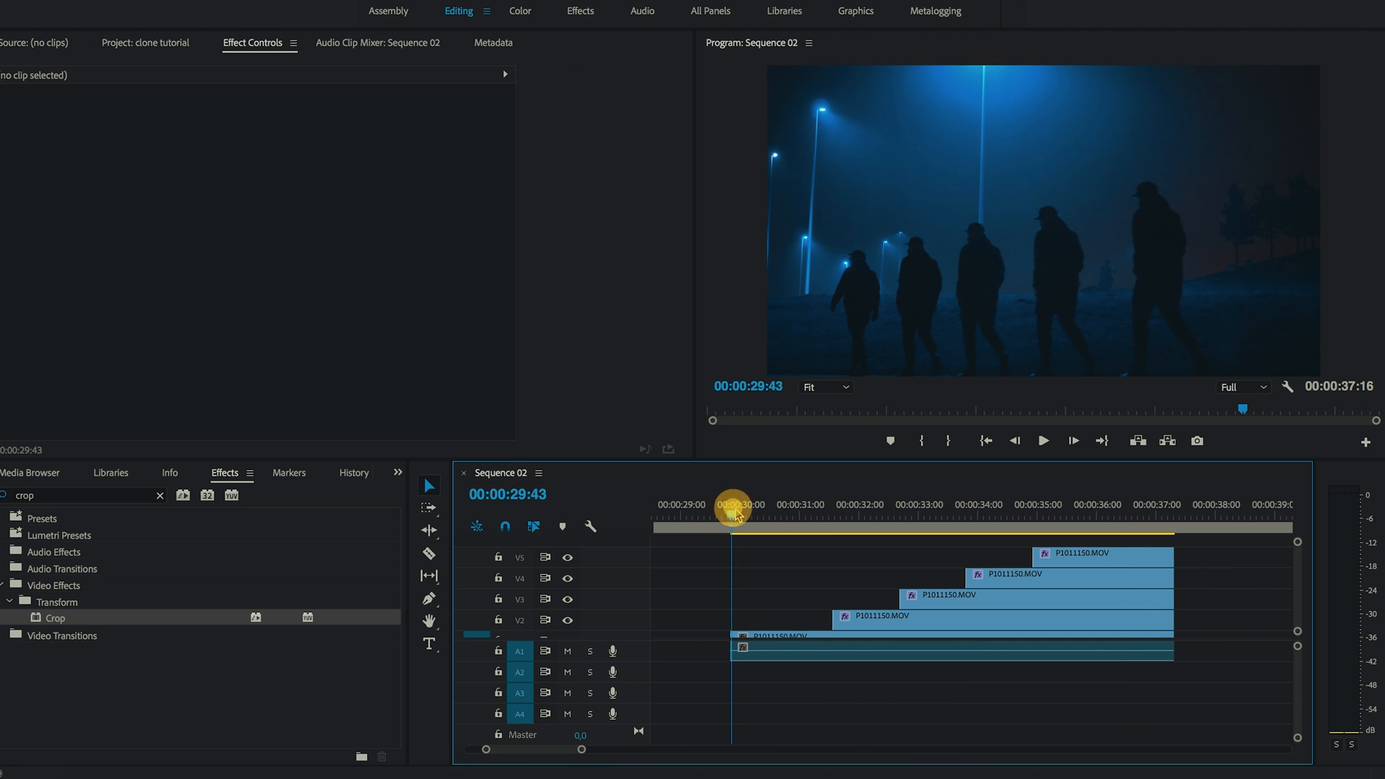
click(1041, 440)
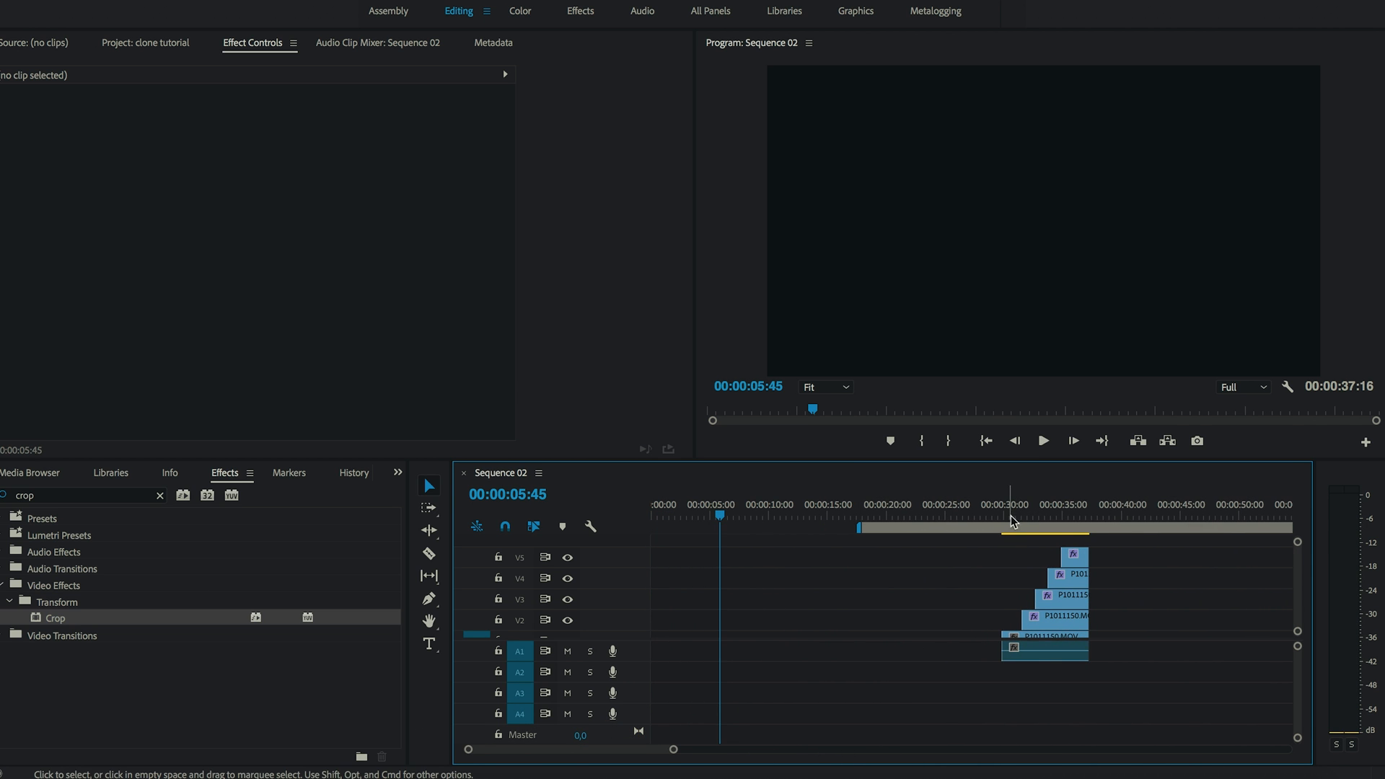
click(1011, 521)
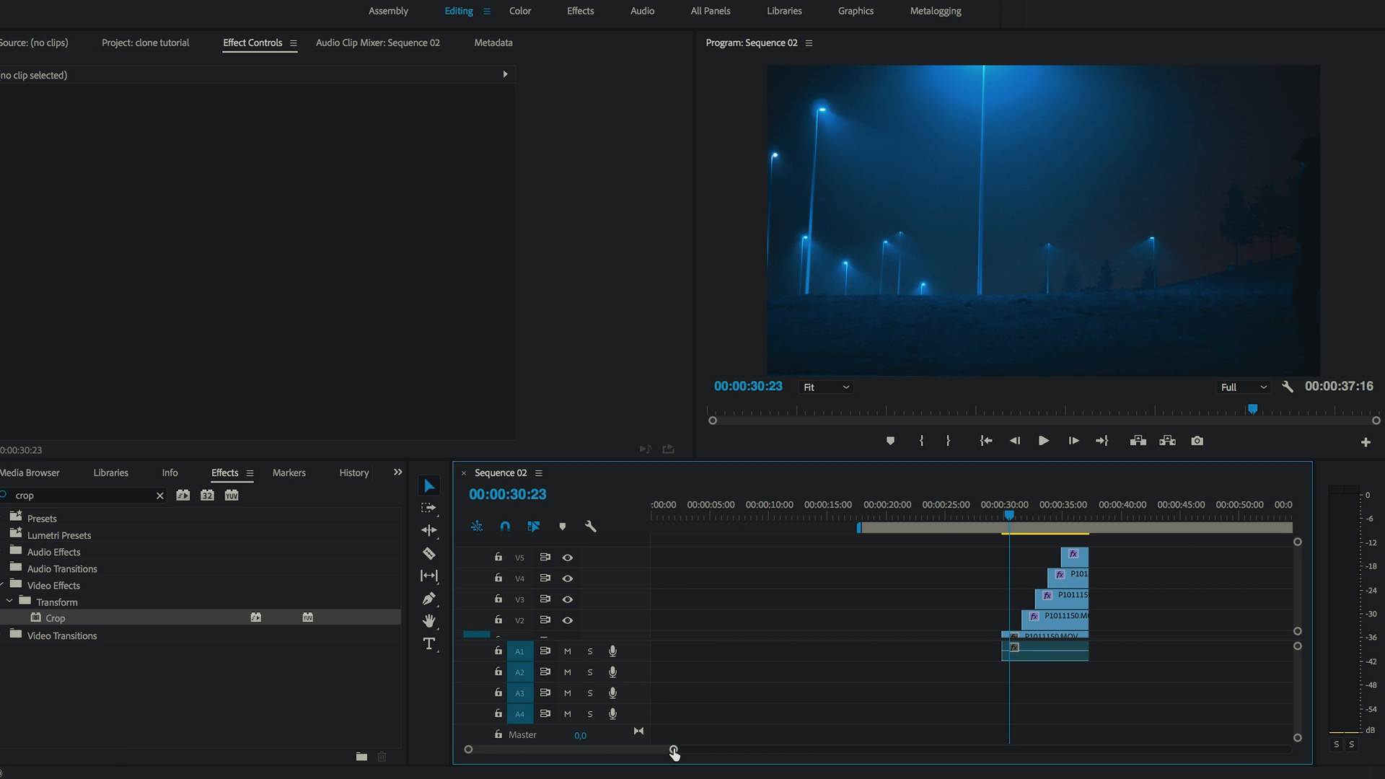